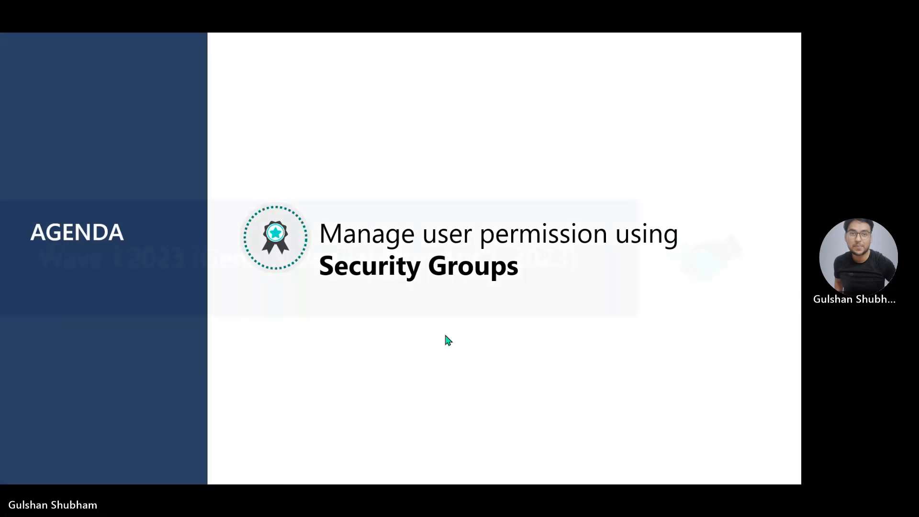
# - Present the security-groups agenda slide and move to the Business Central home page
pyautogui.click(442, 335)
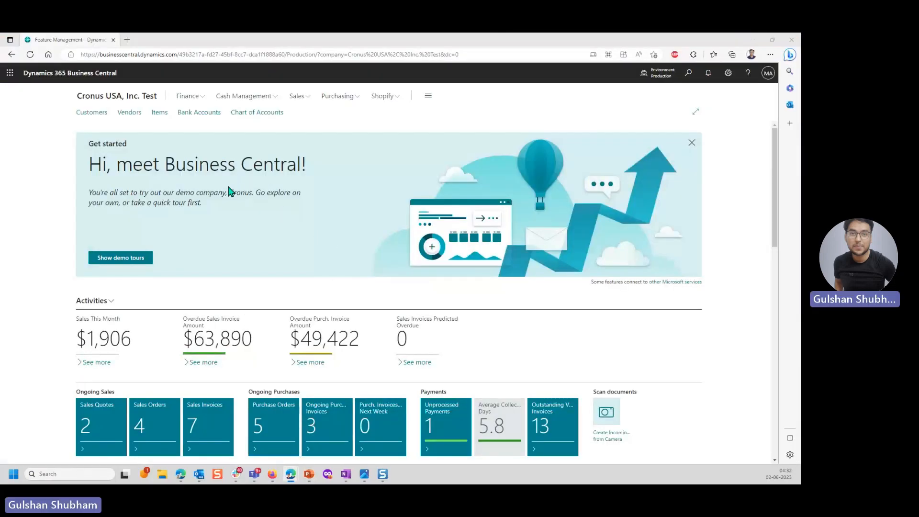
pyautogui.moveTo(522, 198)
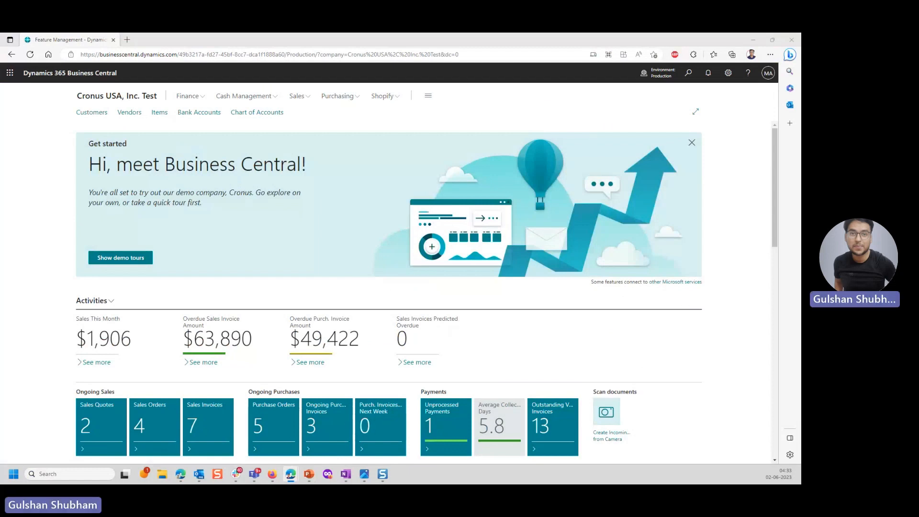
pyautogui.moveTo(687, 82)
pyautogui.write('securi')
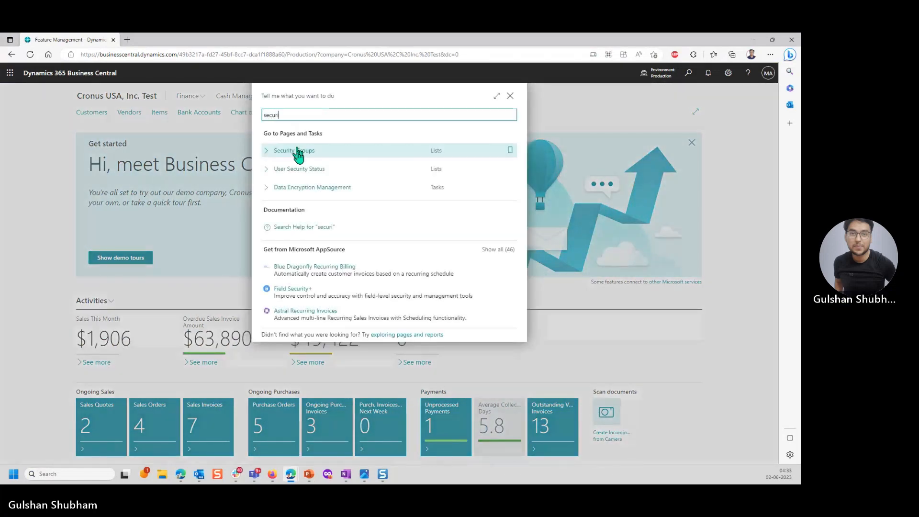
# - Check the empty Security Groups list and its Azure group lookup, then open a new tab
pyautogui.click(291, 151)
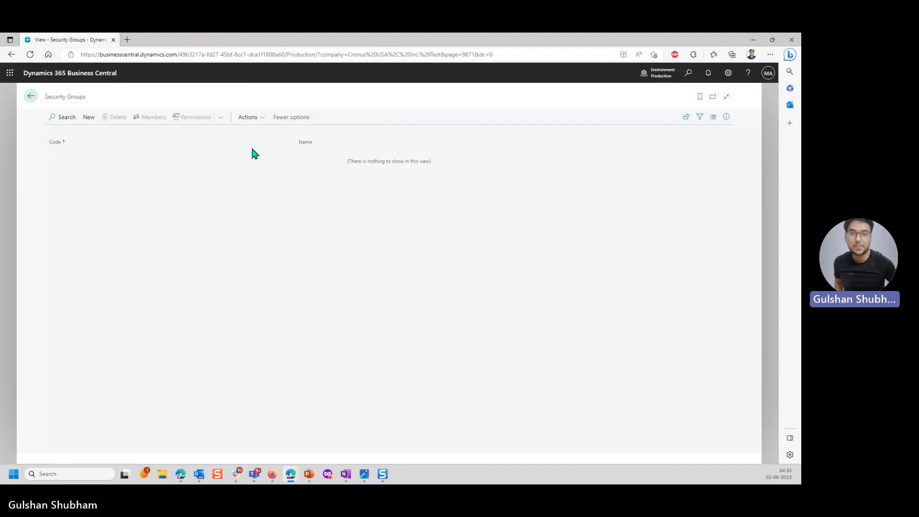
pyautogui.click(89, 117)
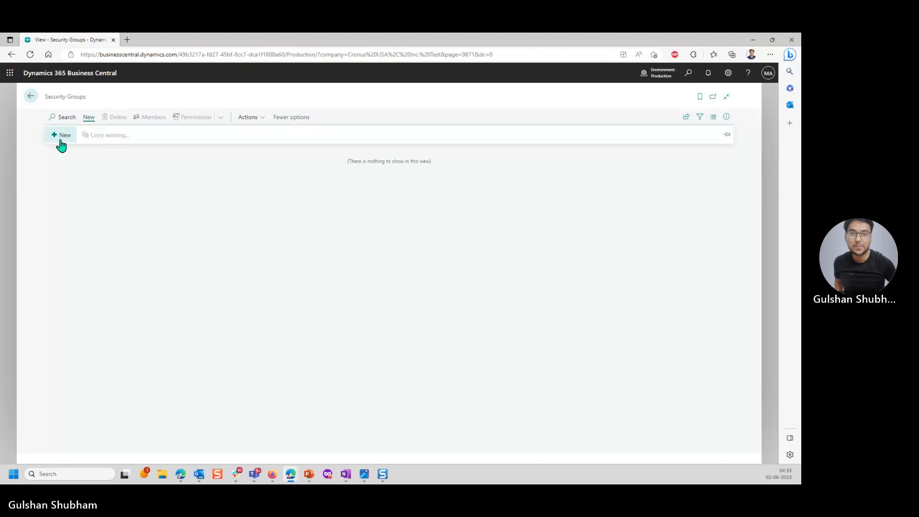
pyautogui.click(61, 135)
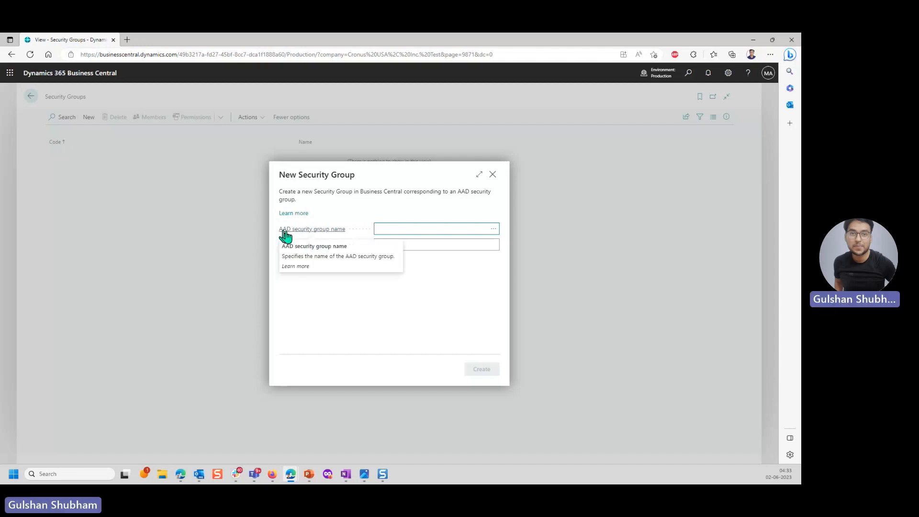
pyautogui.moveTo(293, 236)
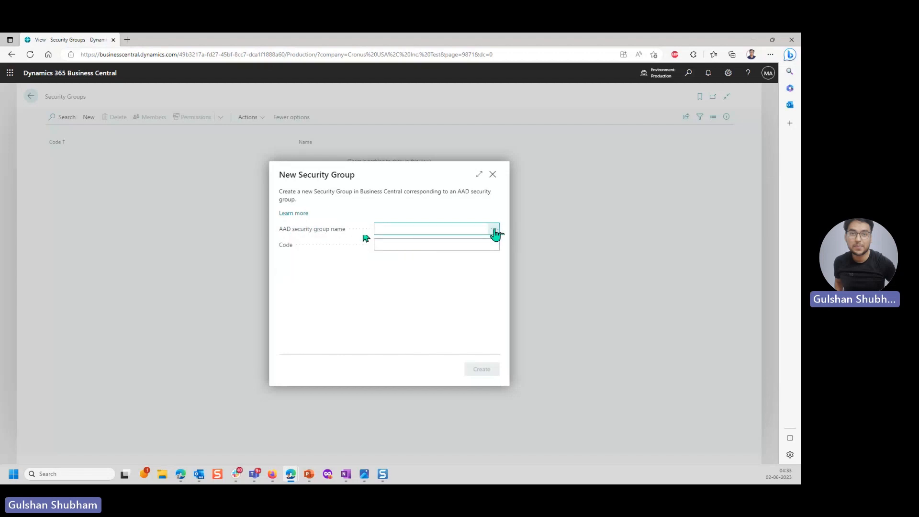
pyautogui.click(495, 229)
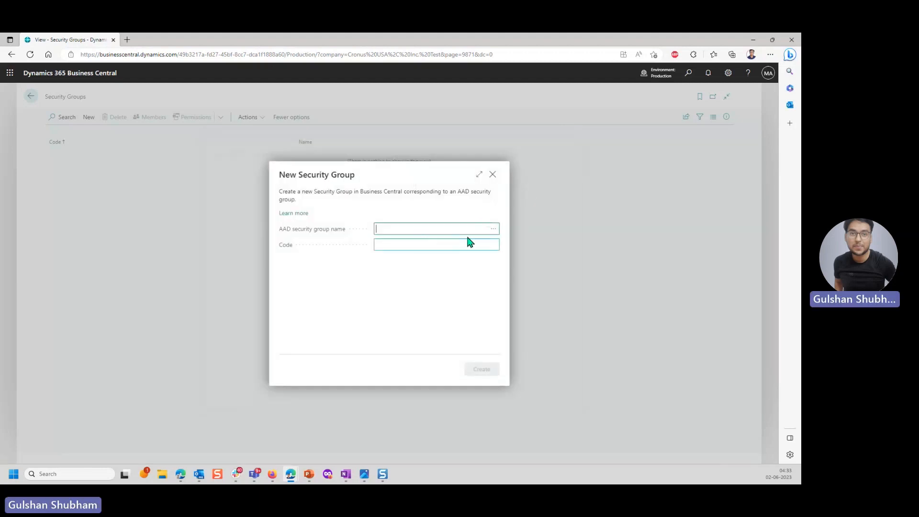
pyautogui.click(492, 174)
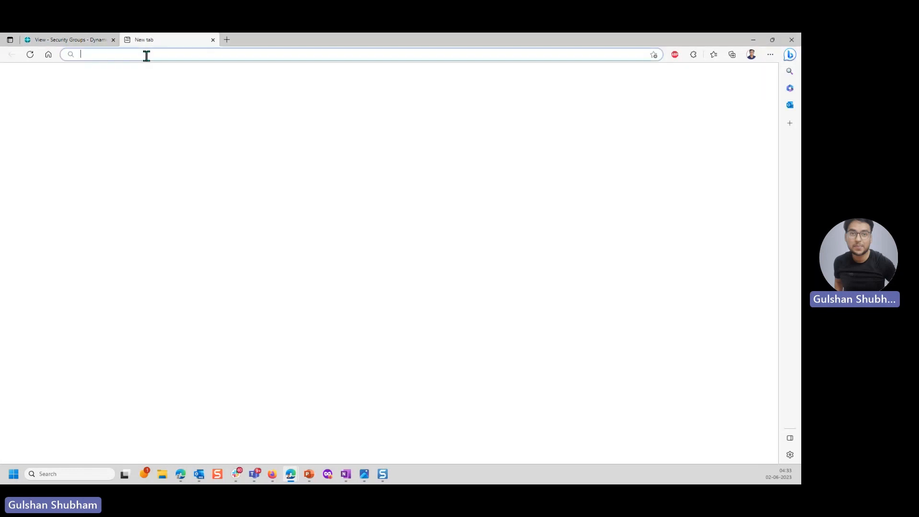
# - Go to portal.azure.com and sign in with the administrator account
pyautogui.write('https://portal.azure.com/')
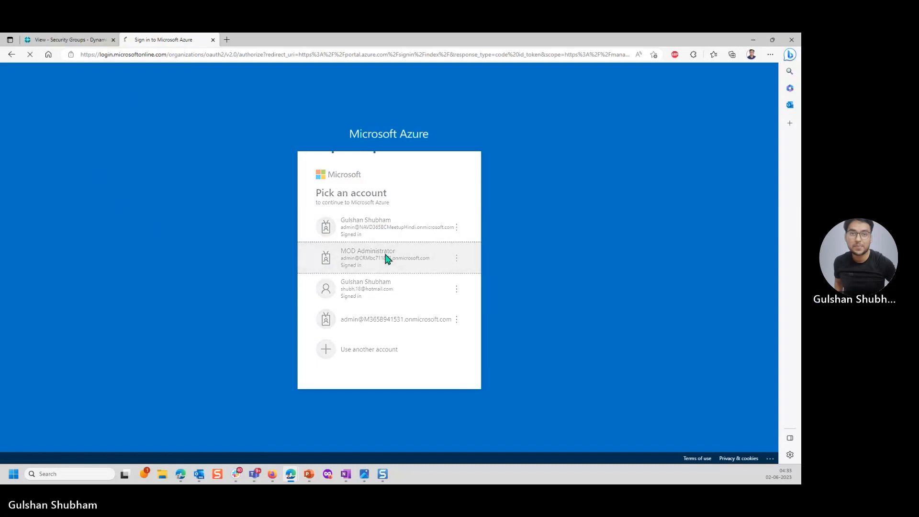
pyautogui.click(384, 257)
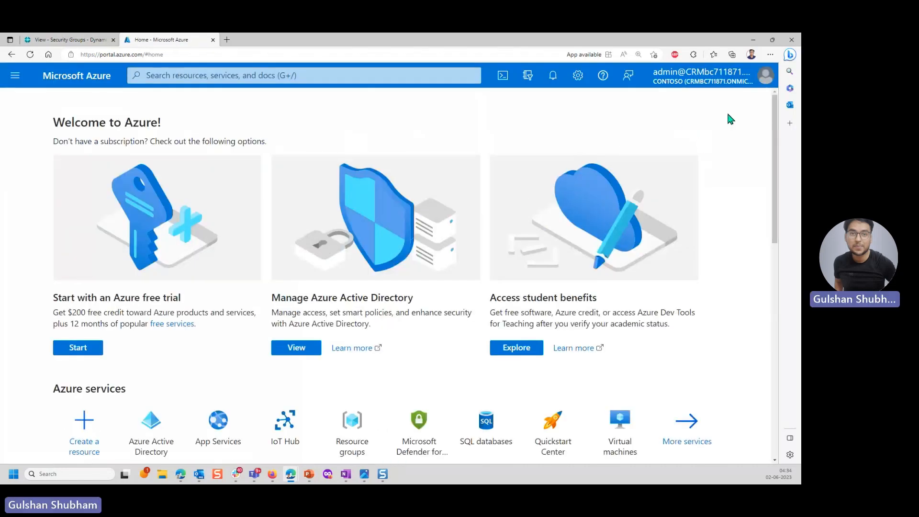
pyautogui.click(770, 54)
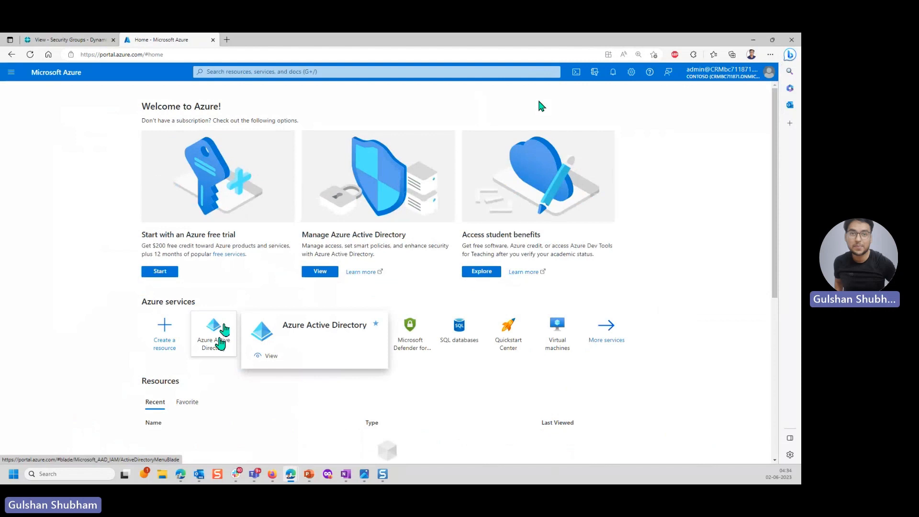
# - Open Azure Active Directory and view its Groups list
pyautogui.click(214, 334)
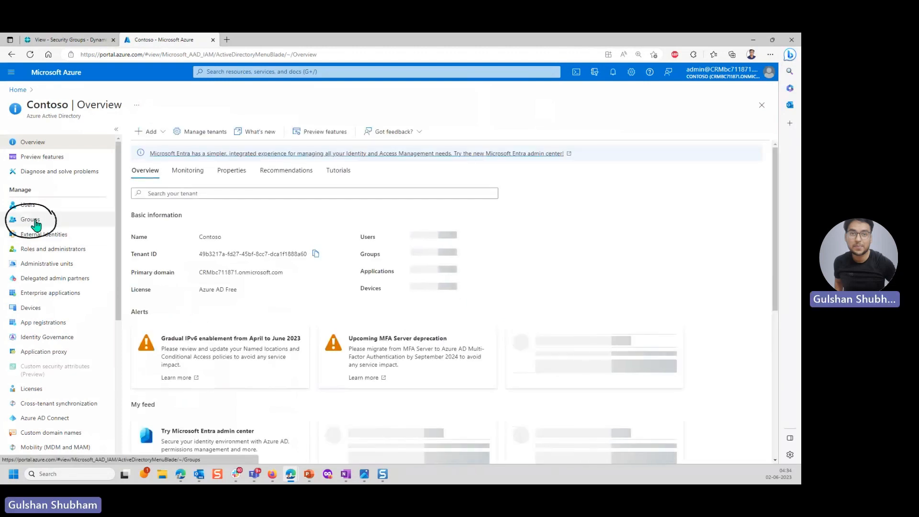
pyautogui.click(29, 219)
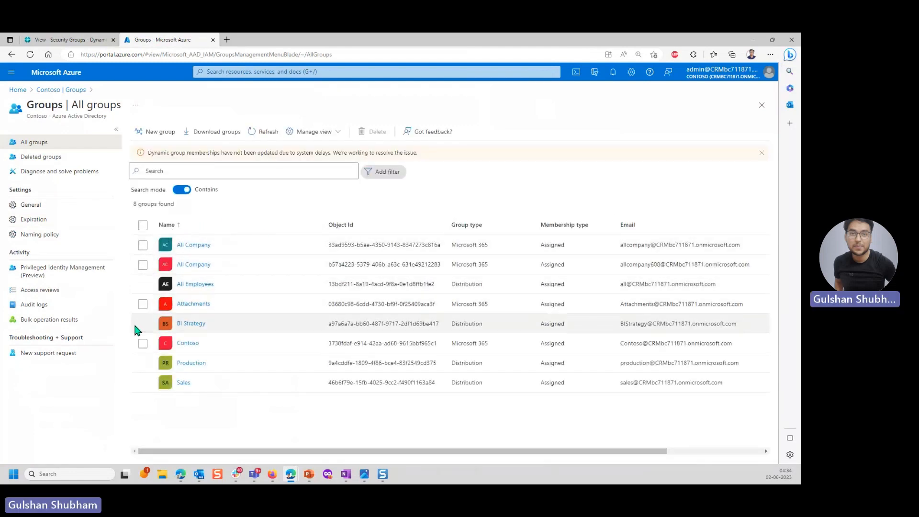
pyautogui.moveTo(450, 304)
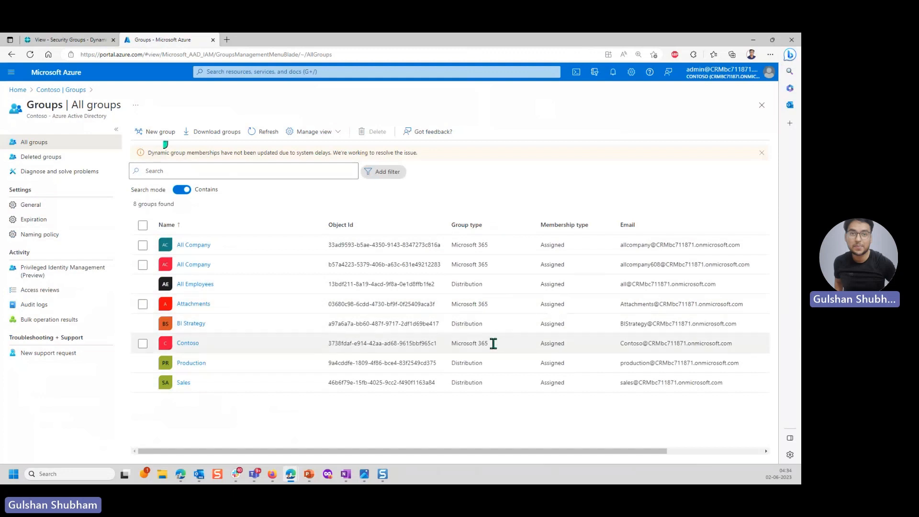
pyautogui.moveTo(161, 141)
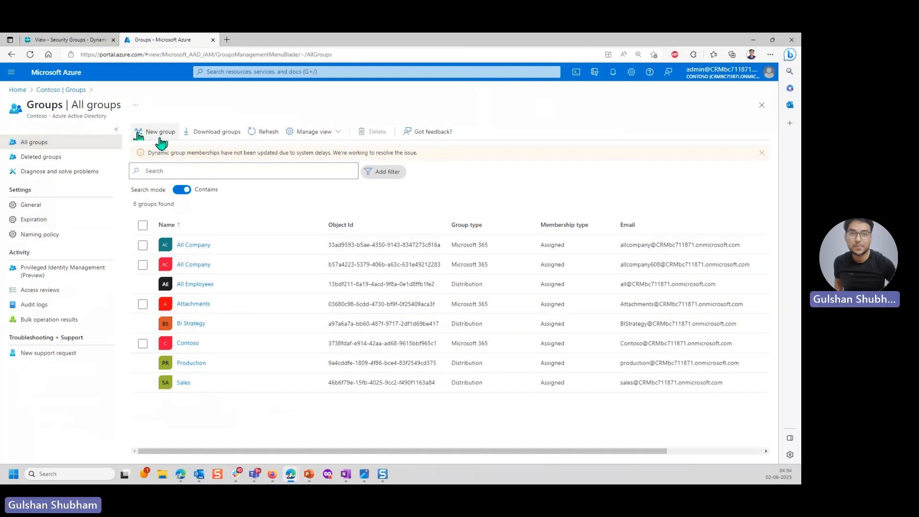
# - Draft a Security type group named 'D365 BC SMEs' with a description
pyautogui.click(159, 132)
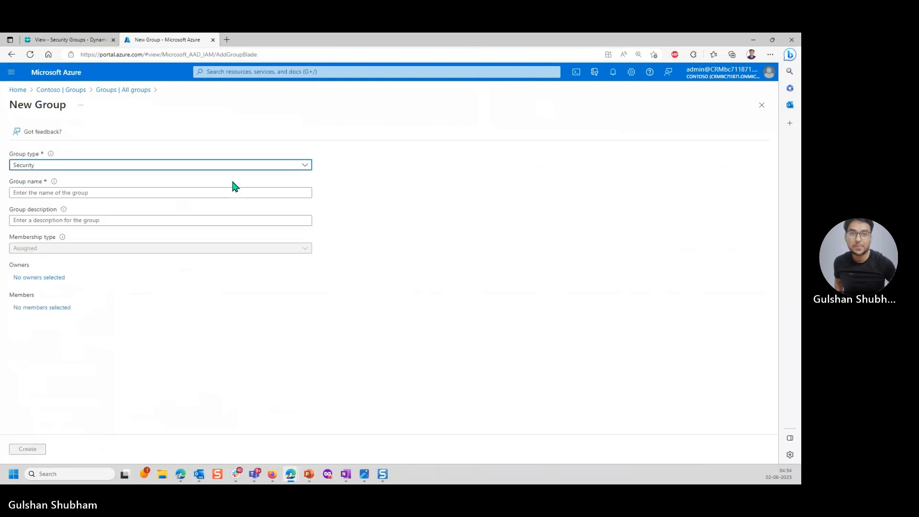
pyautogui.click(160, 164)
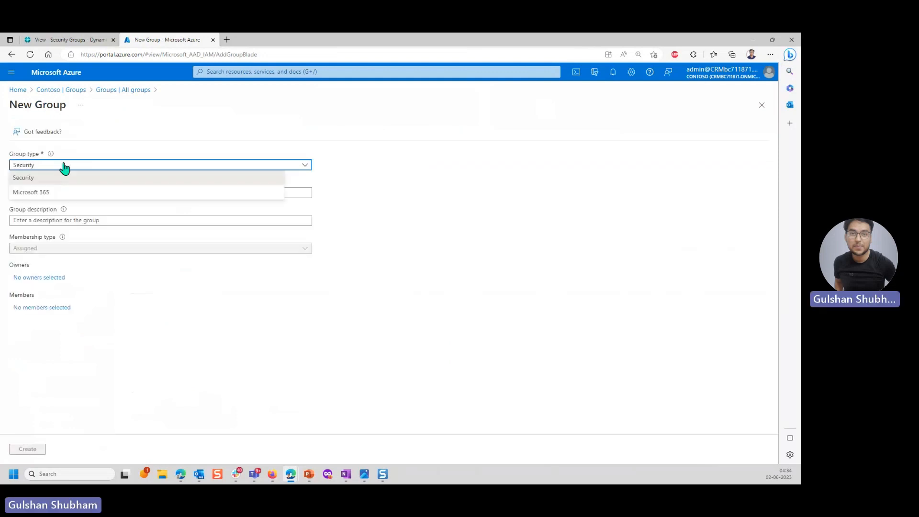
pyautogui.click(23, 177)
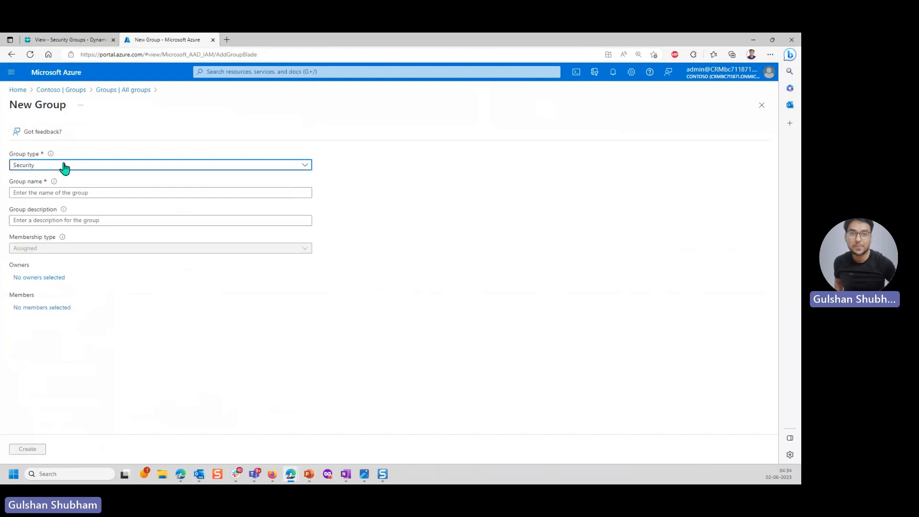
pyautogui.click(160, 192)
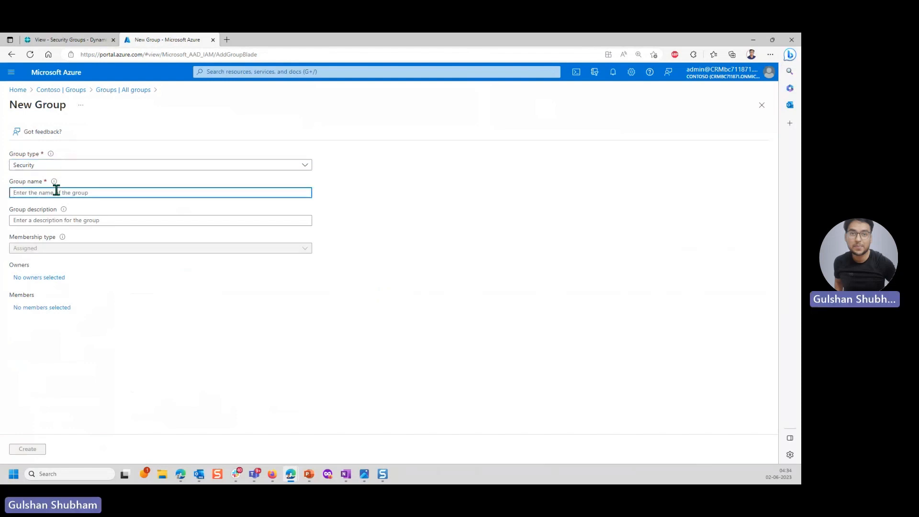
pyautogui.write('D365 BC SME')
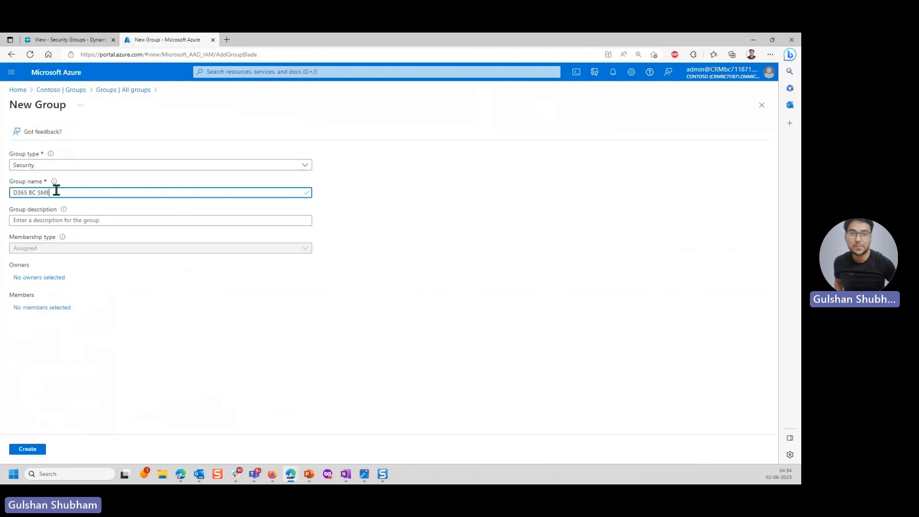
pyautogui.write('s')
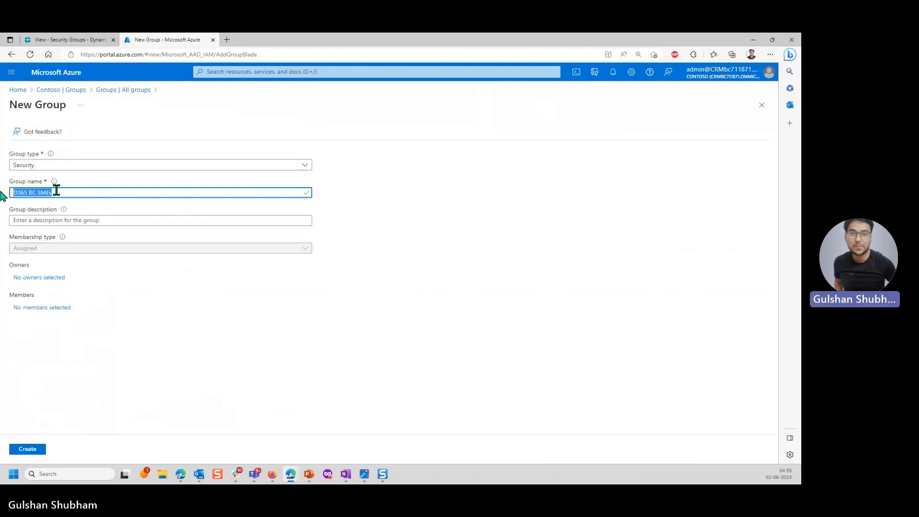
pyautogui.write('D365 BC SMEs')
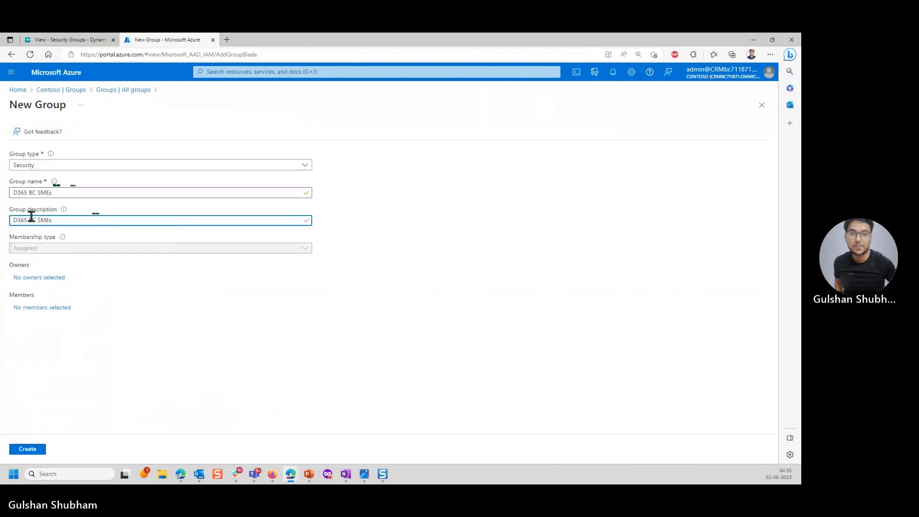
pyautogui.write('Security Group created fopr')
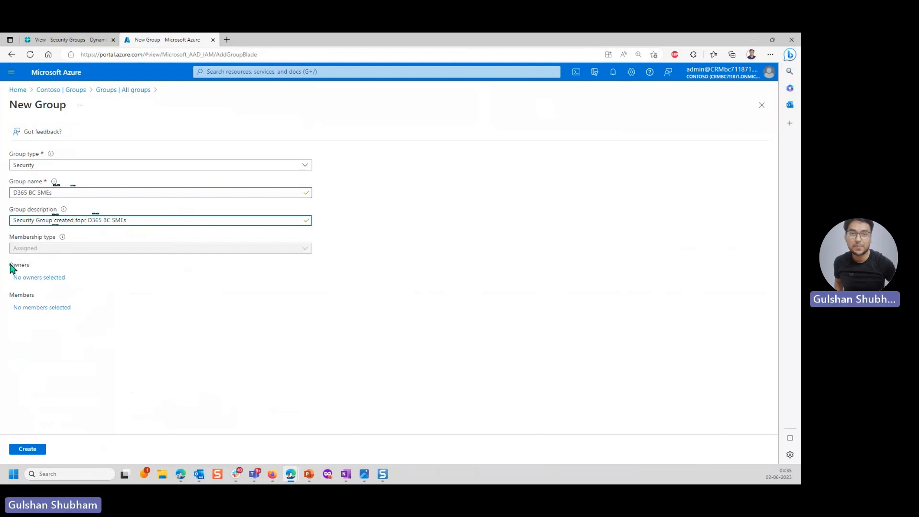
pyautogui.moveTo(55, 256)
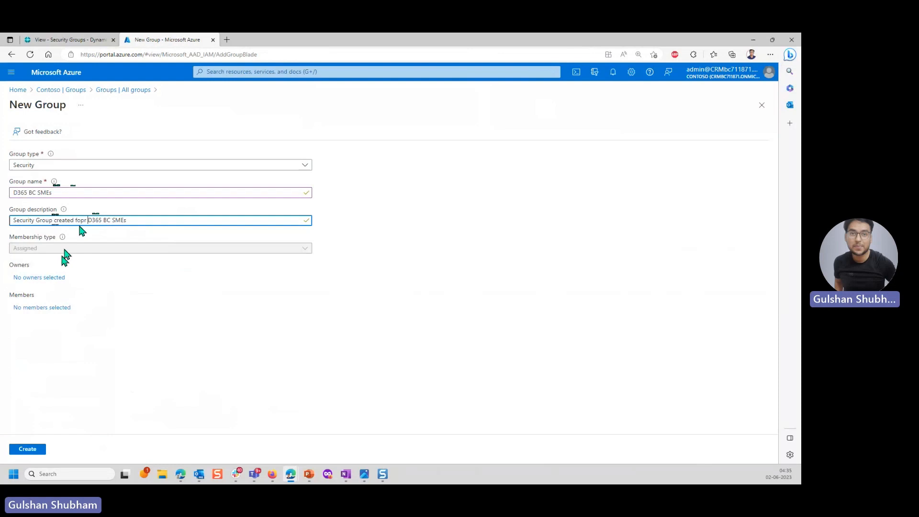
pyautogui.moveTo(125, 288)
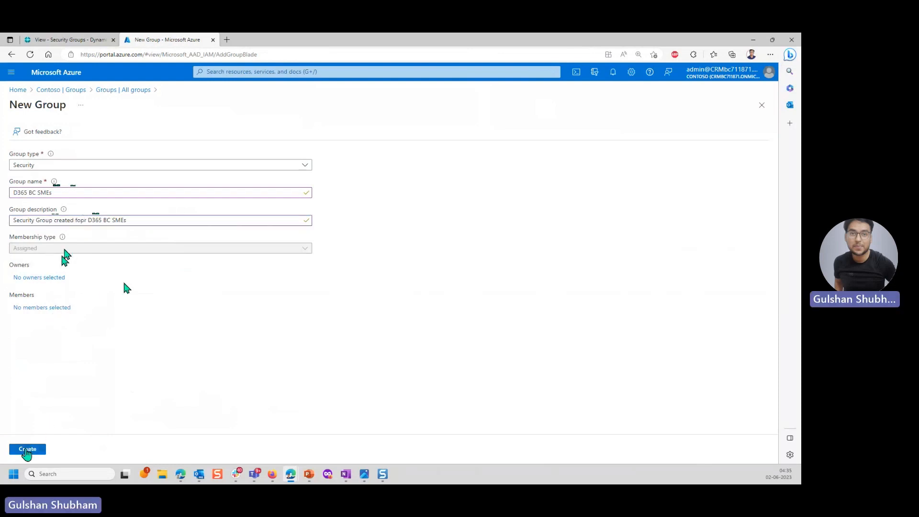
pyautogui.moveTo(57, 365)
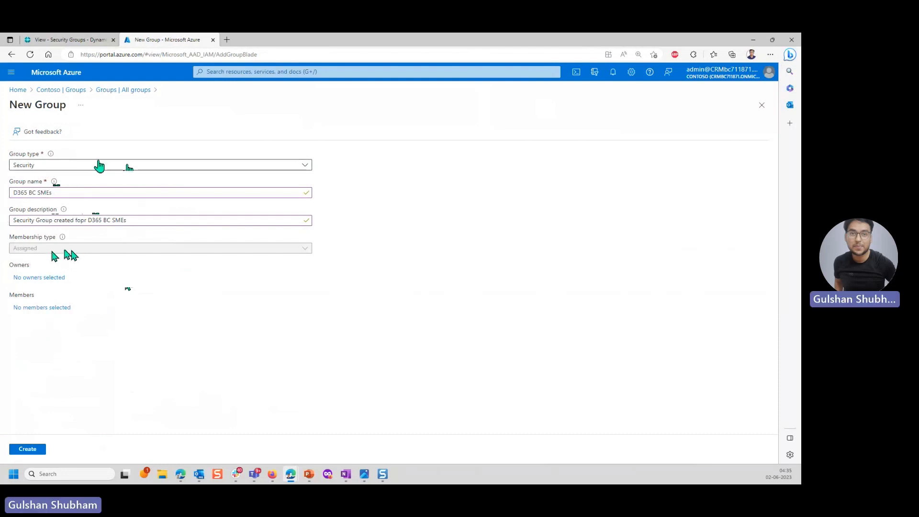
pyautogui.moveTo(43, 314)
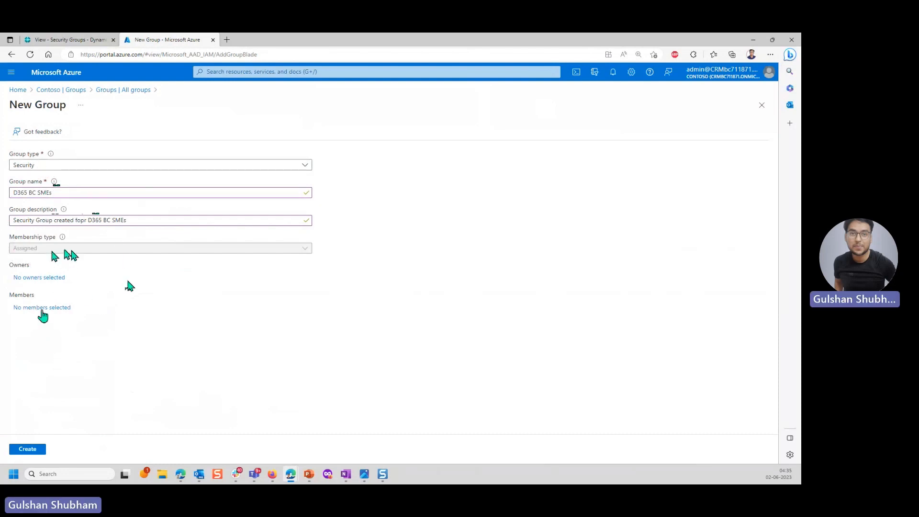
pyautogui.moveTo(64, 259)
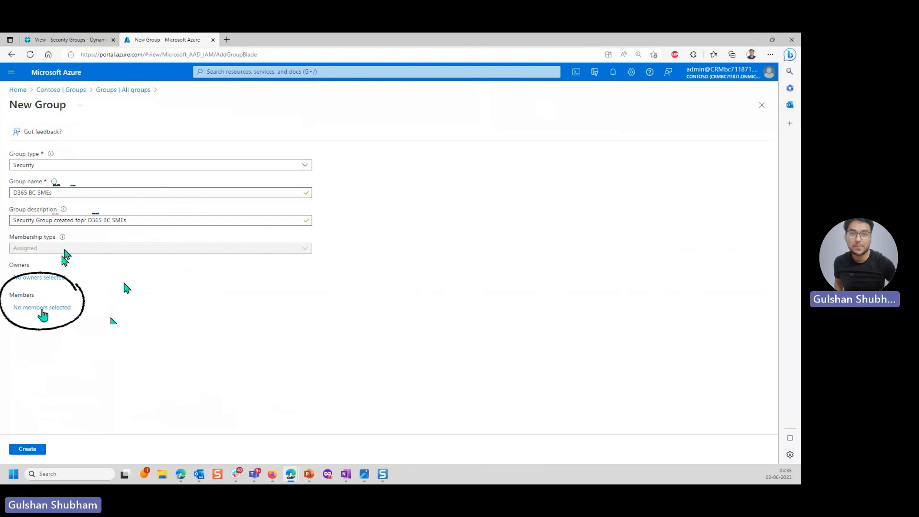
pyautogui.click(41, 307)
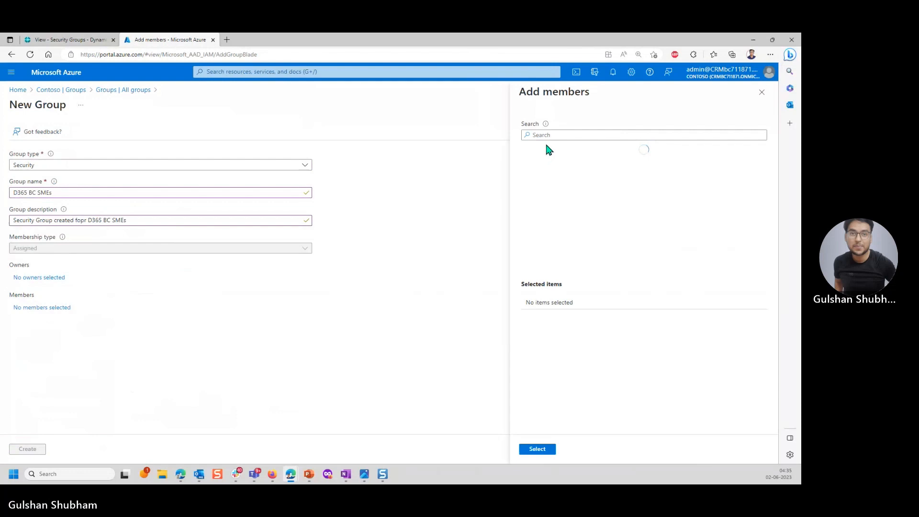
pyautogui.click(643, 135)
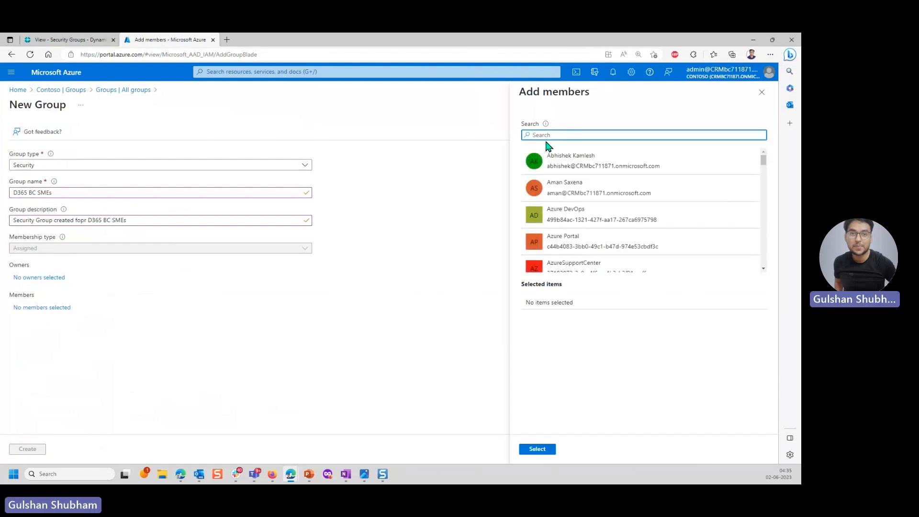
pyautogui.moveTo(556, 161)
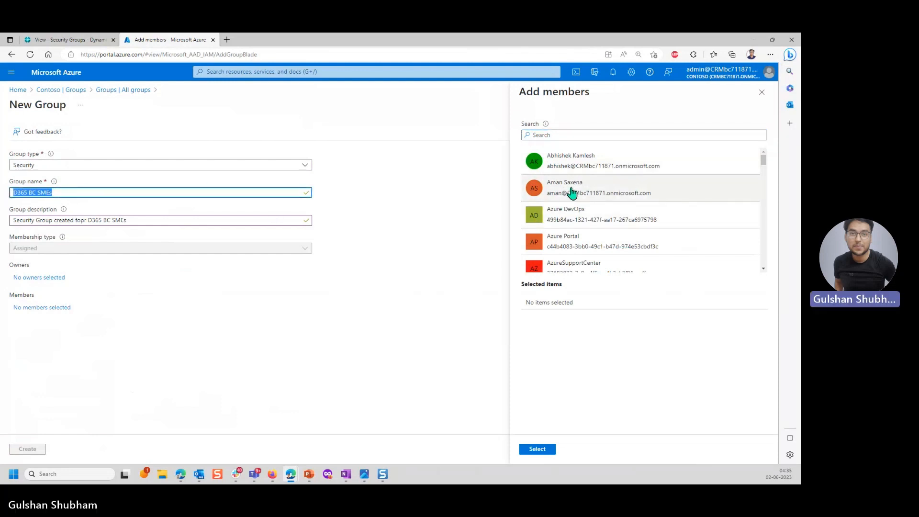
pyautogui.click(572, 188)
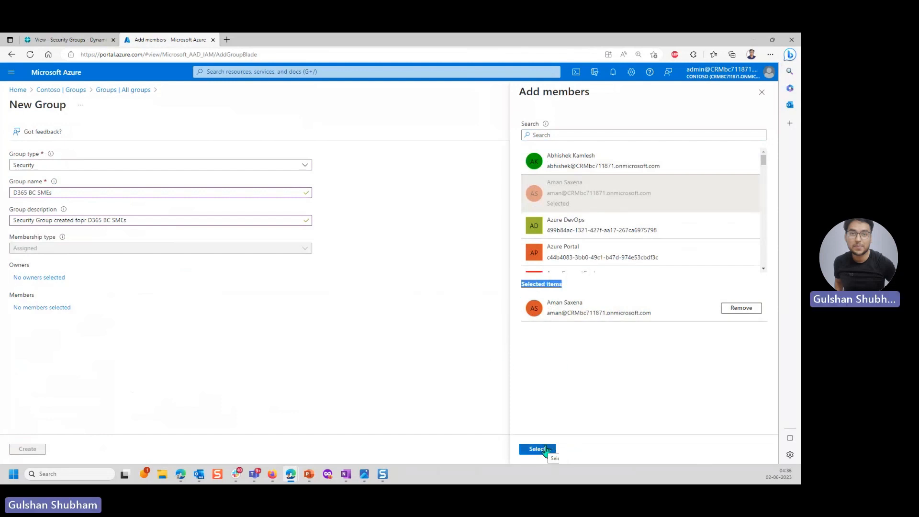
pyautogui.click(536, 449)
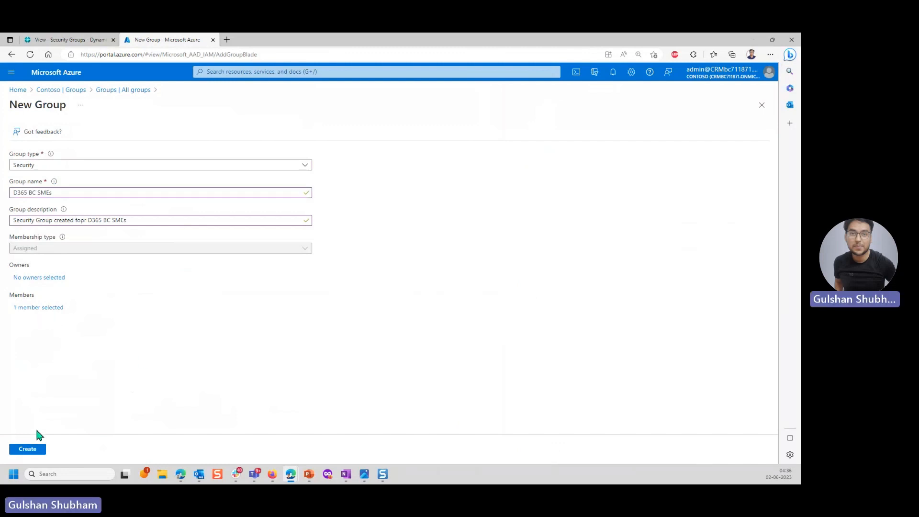
# - Create the D365 BC SMEs group and refresh All groups to show nine groups
pyautogui.click(28, 449)
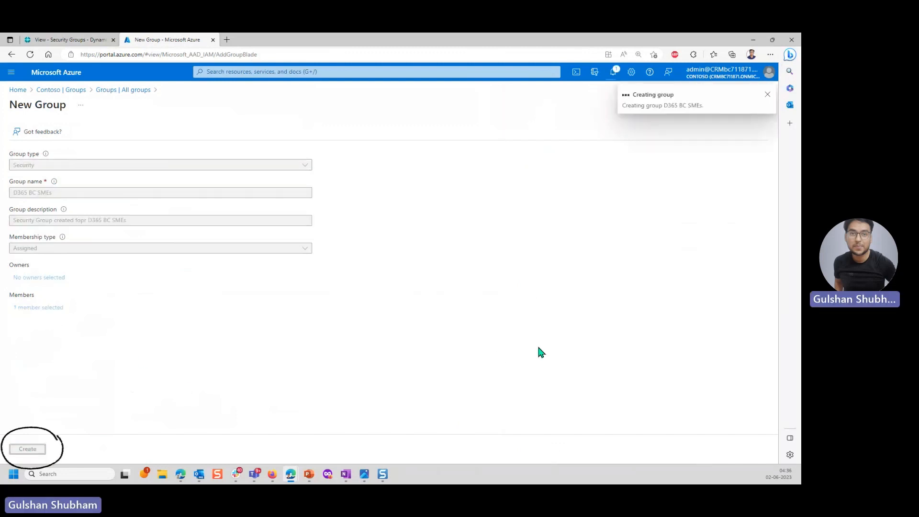
pyautogui.click(27, 448)
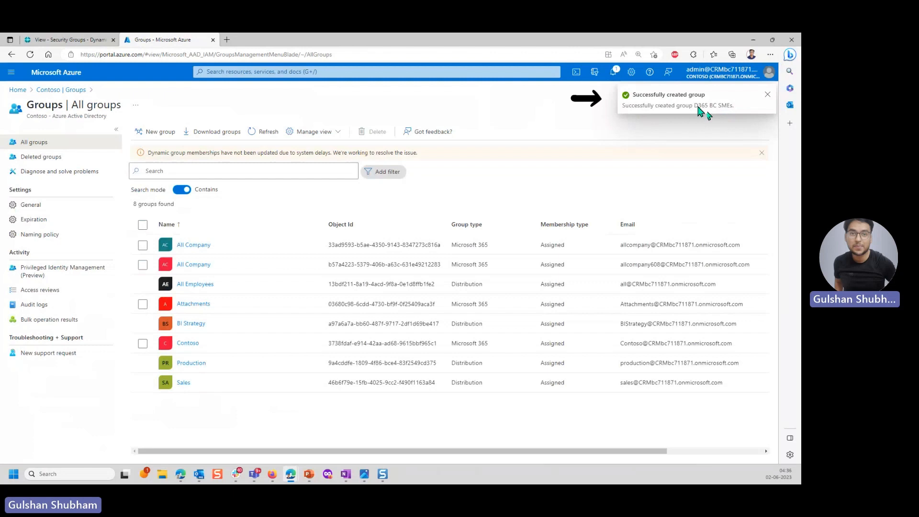
pyautogui.click(767, 94)
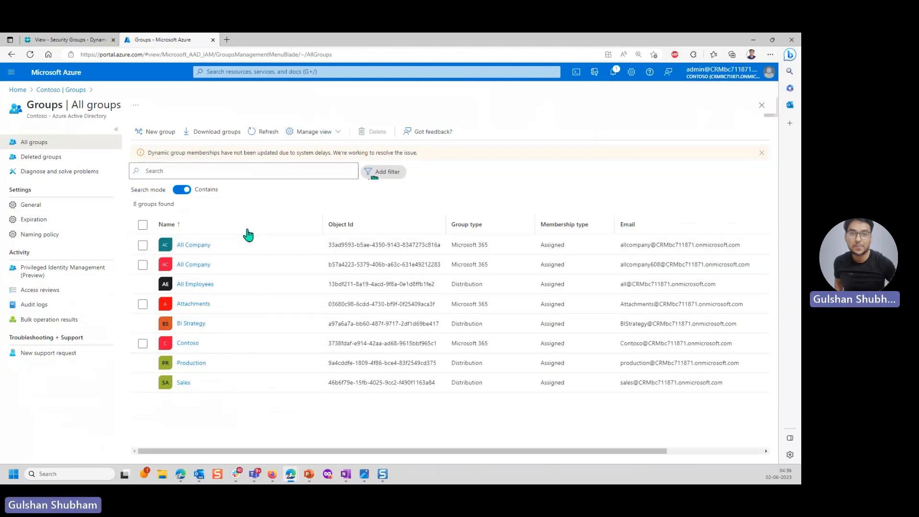
pyautogui.click(263, 131)
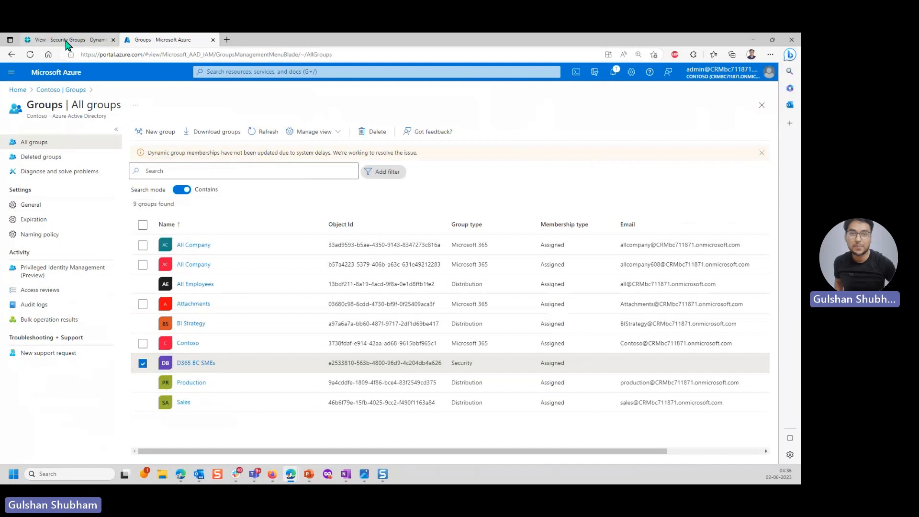
# - Return to Business Central, find Security Groups via Tell Me, and start a new group
pyautogui.click(67, 39)
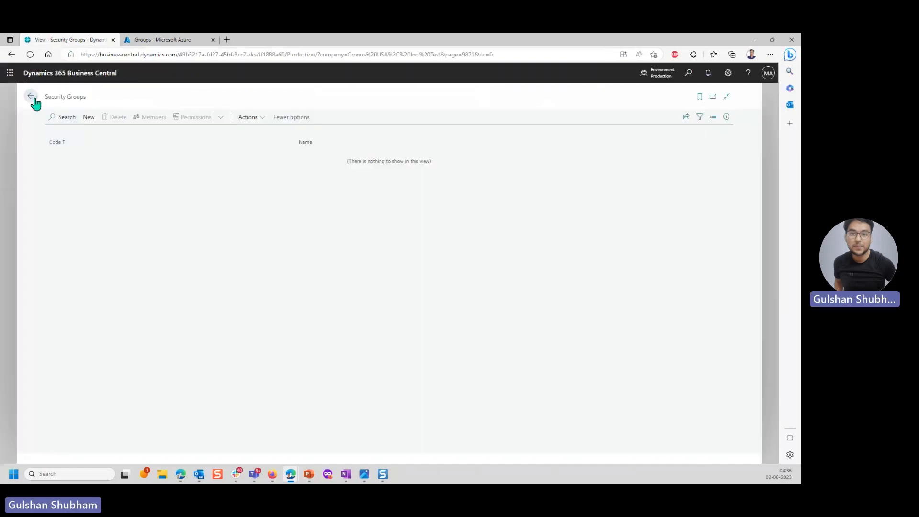
pyautogui.click(31, 96)
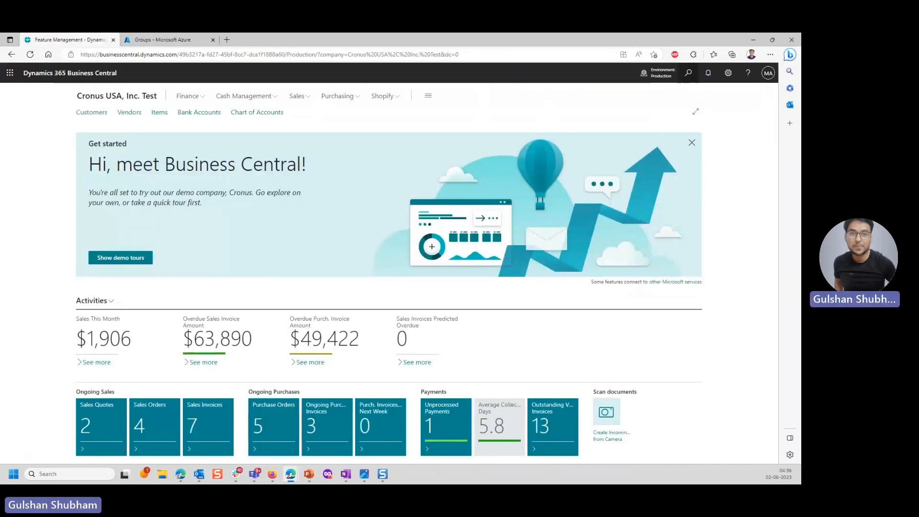
pyautogui.write('scu')
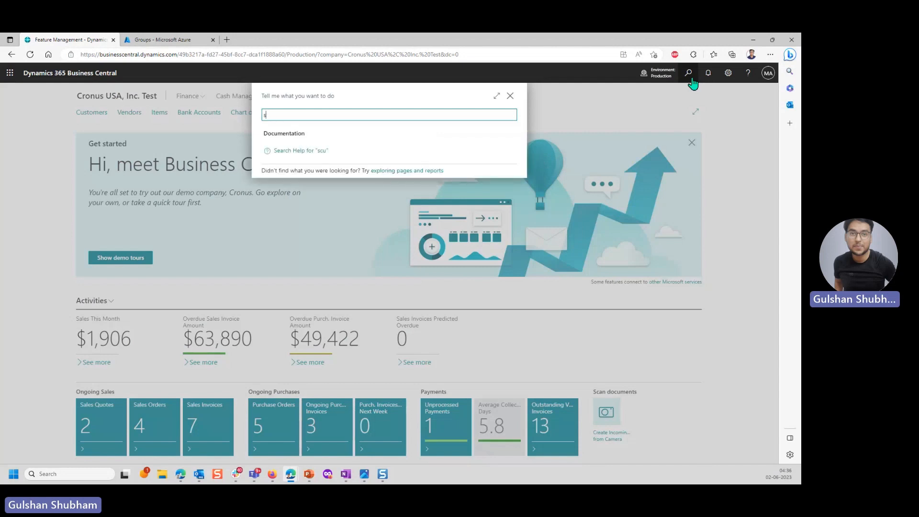
pyautogui.write('secu gr')
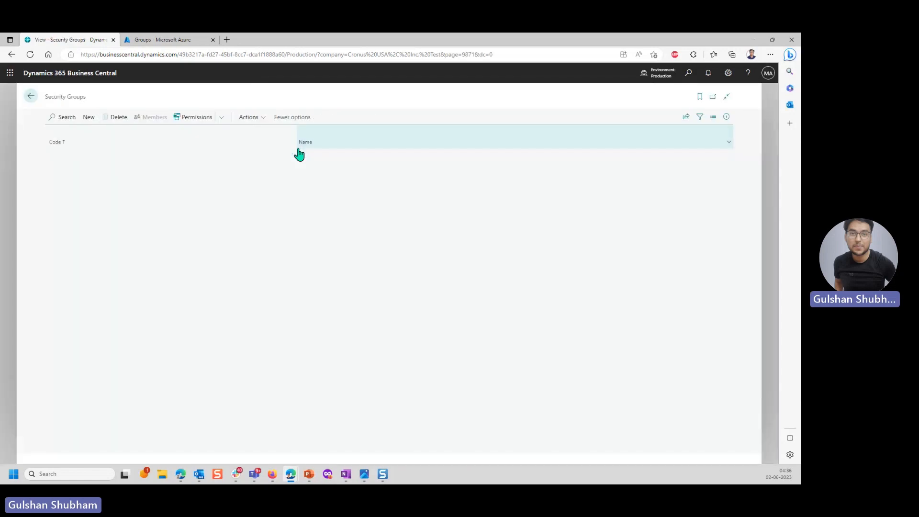
pyautogui.click(89, 117)
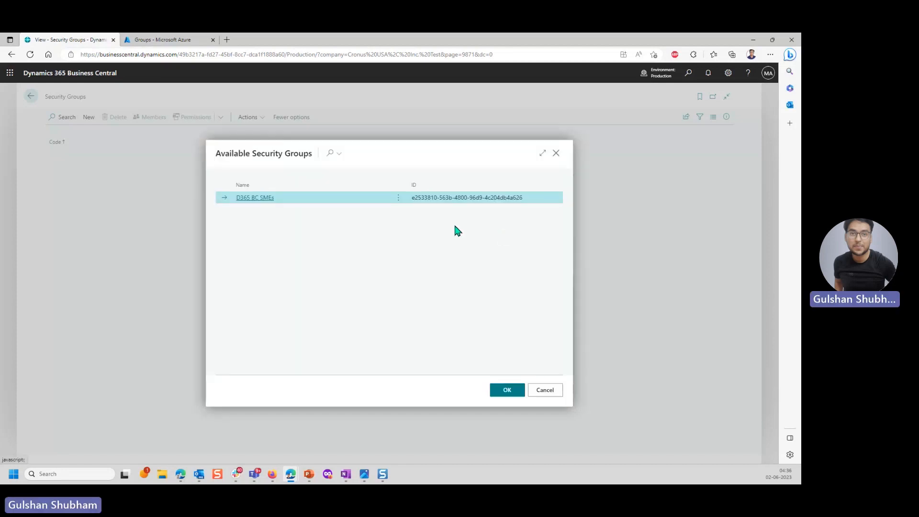
pyautogui.moveTo(344, 205)
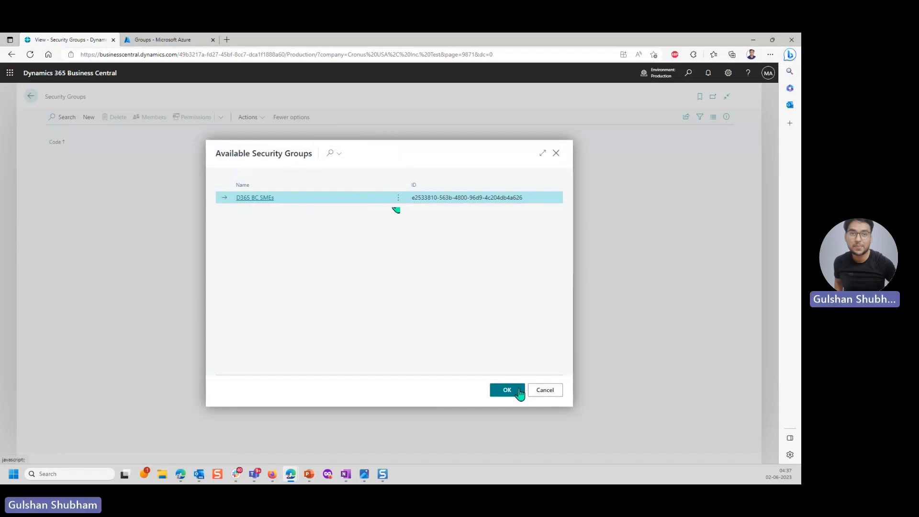
# - Select the D365 BC SMEs Azure group and create the linked security group
pyautogui.click(507, 390)
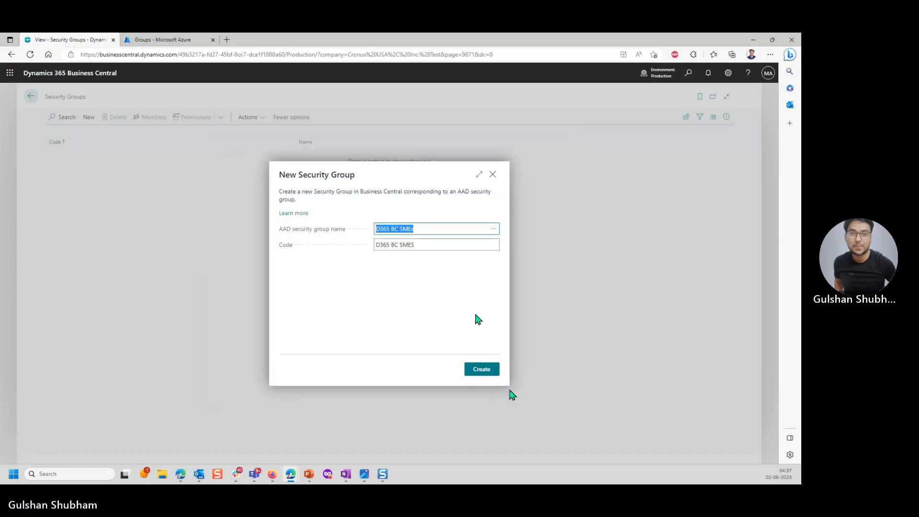
pyautogui.click(436, 245)
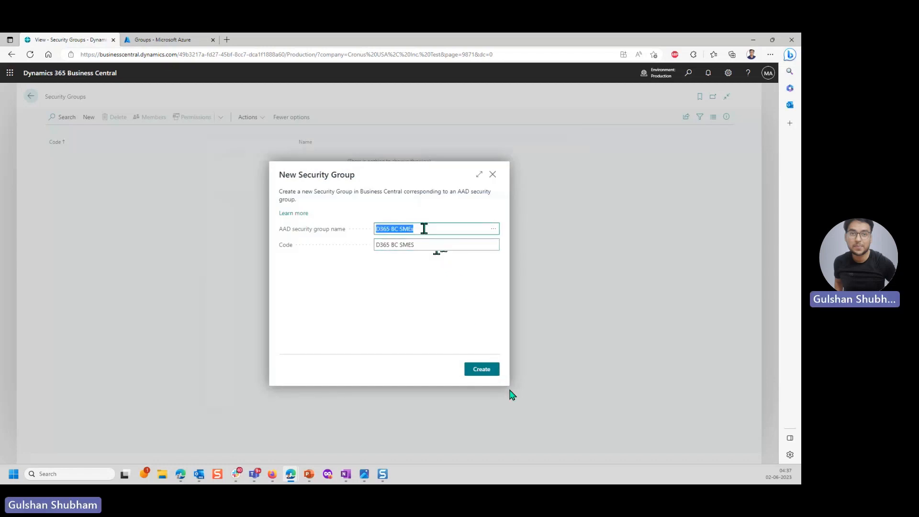
pyautogui.click(435, 245)
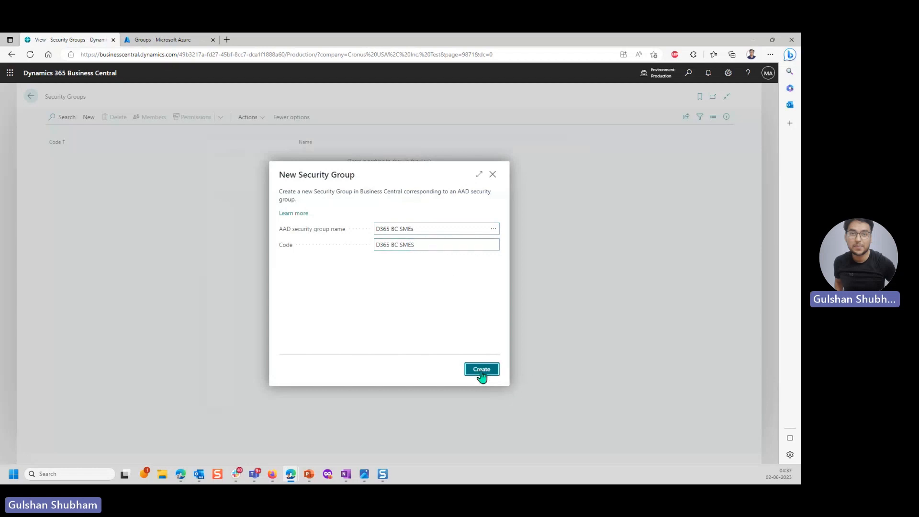
pyautogui.click(482, 369)
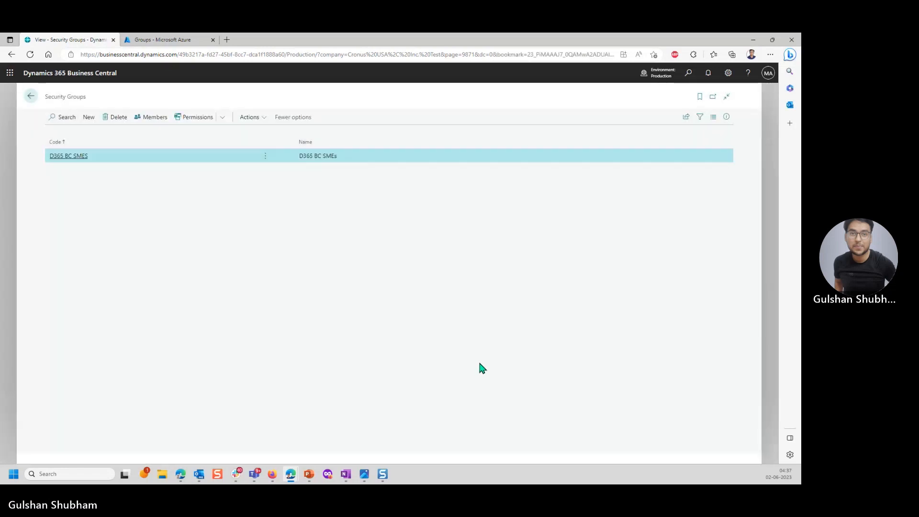
pyautogui.moveTo(289, 173)
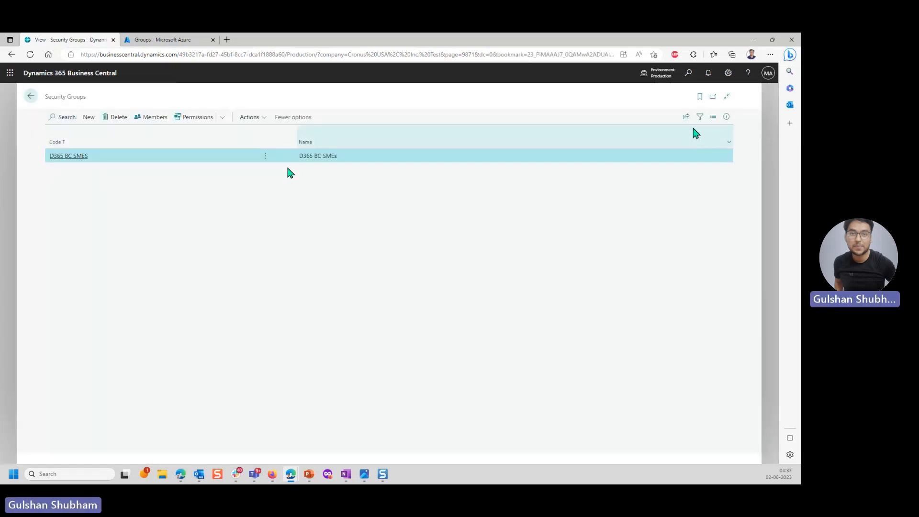
pyautogui.click(726, 117)
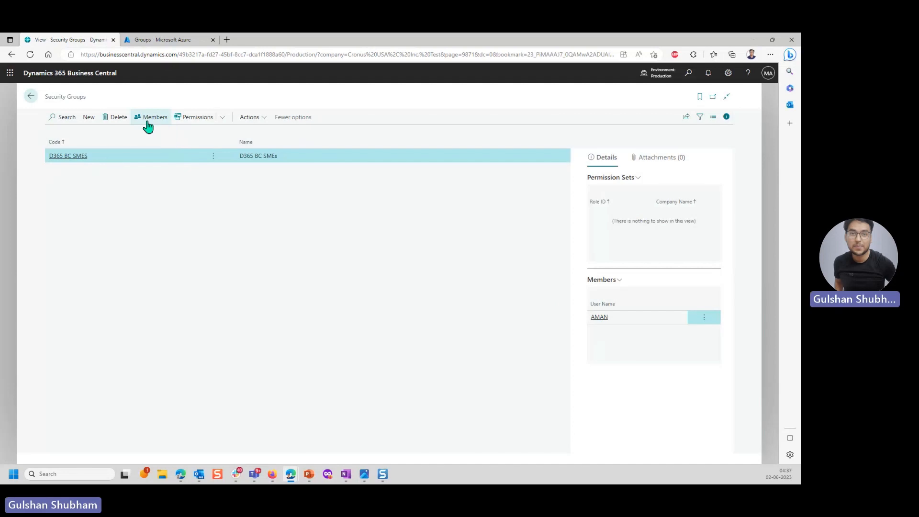
pyautogui.click(154, 117)
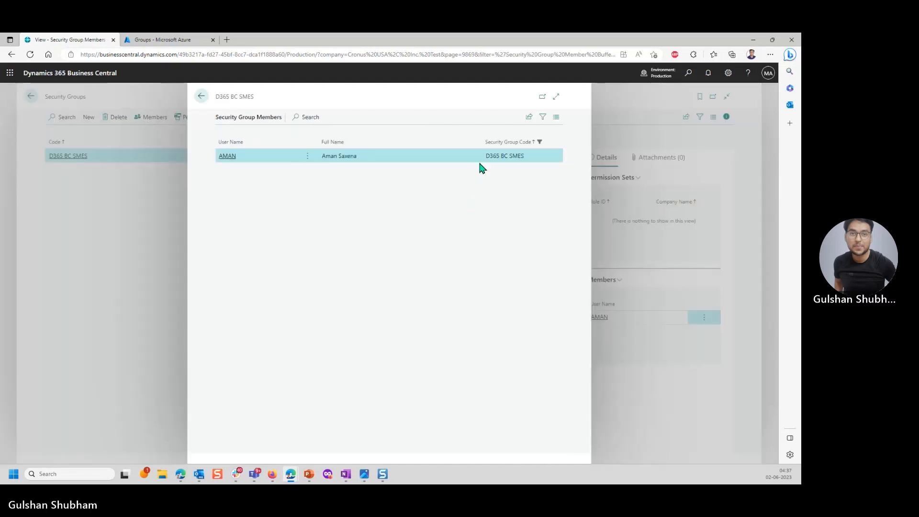
pyautogui.click(200, 95)
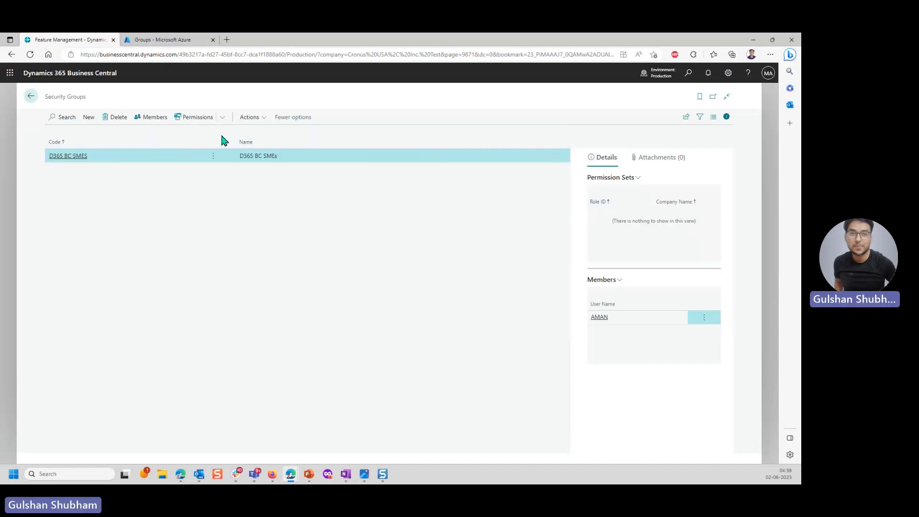
pyautogui.moveTo(89, 166)
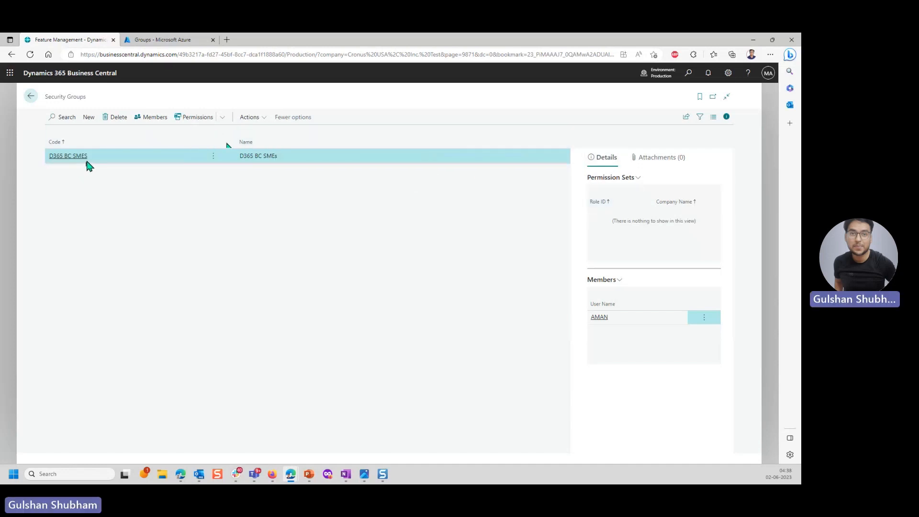
pyautogui.moveTo(594, 337)
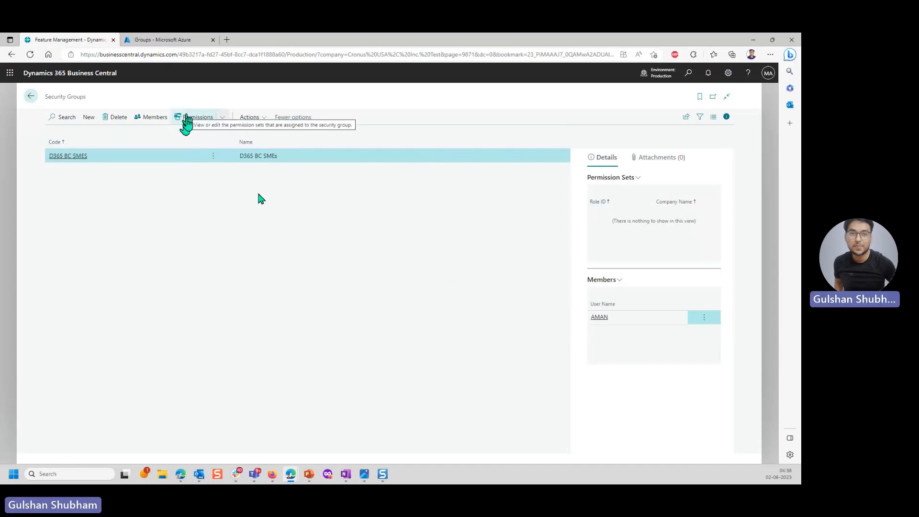
# - Assign the D365 ACC. RECEIVABLE and D365 ACC. PAYABLE permission sets to D365 BC SMES
pyautogui.click(222, 116)
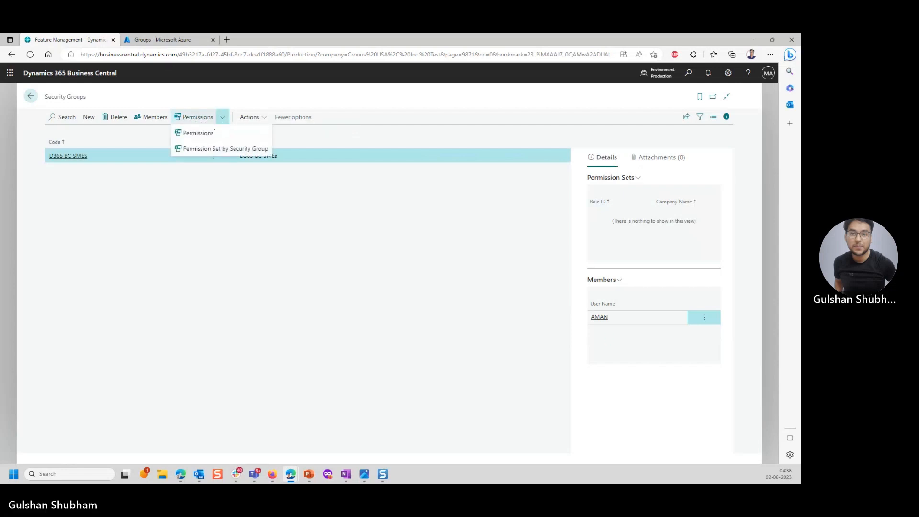
pyautogui.moveTo(199, 149)
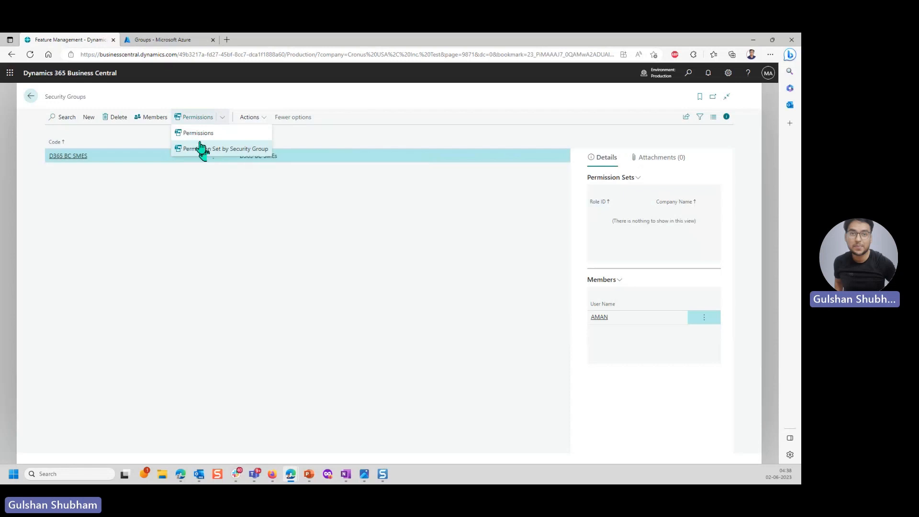
pyautogui.moveTo(200, 141)
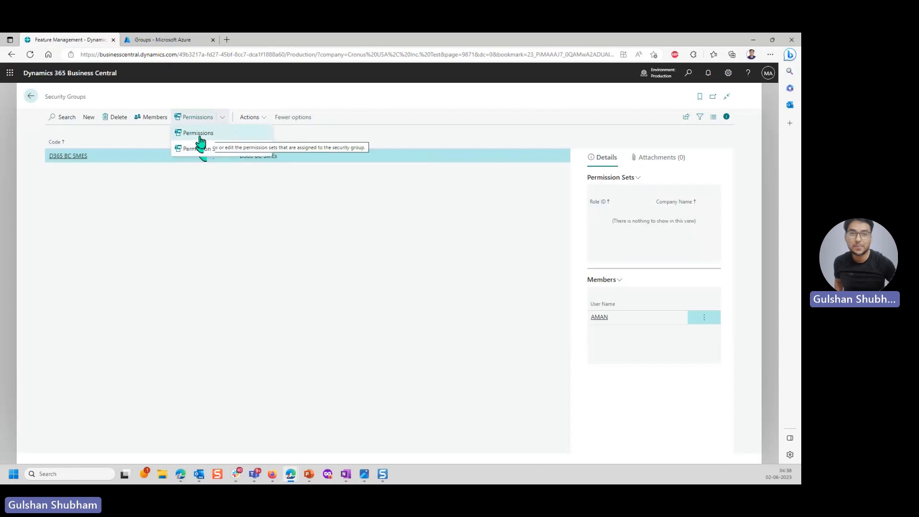
pyautogui.click(197, 133)
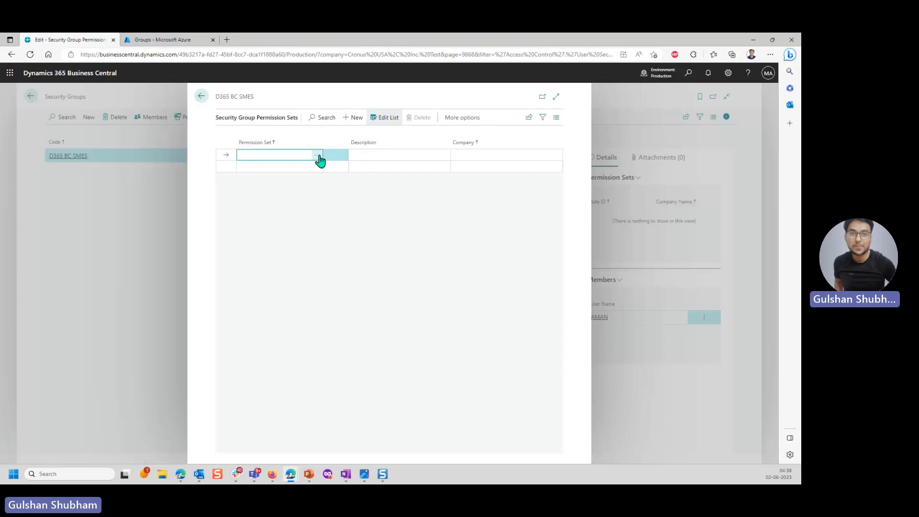
pyautogui.click(319, 155)
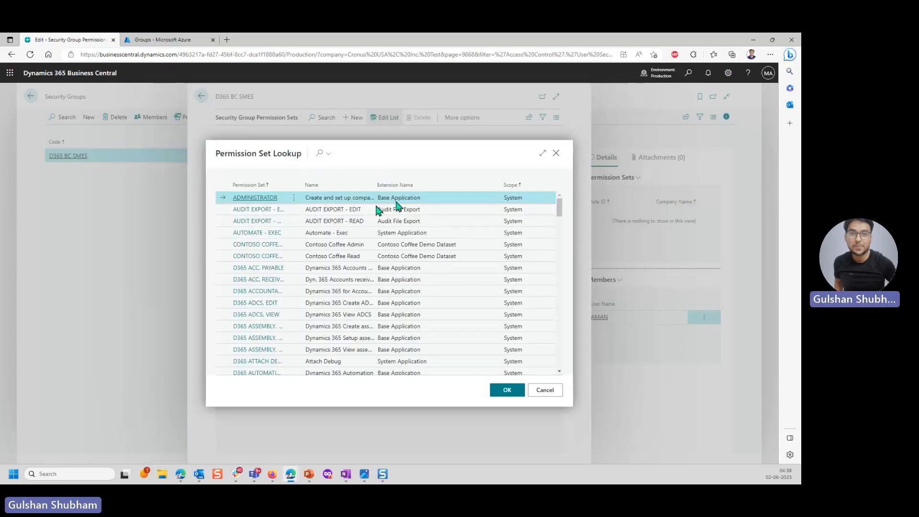
pyautogui.click(257, 279)
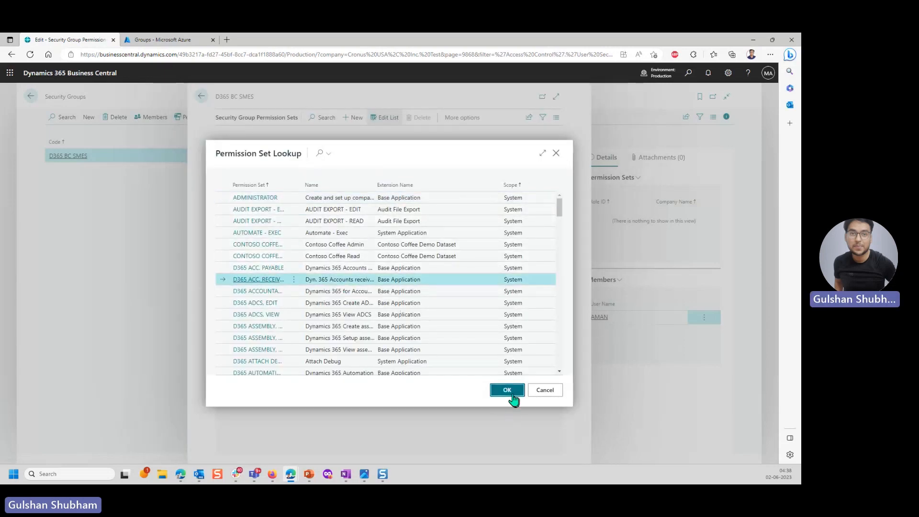
pyautogui.click(506, 390)
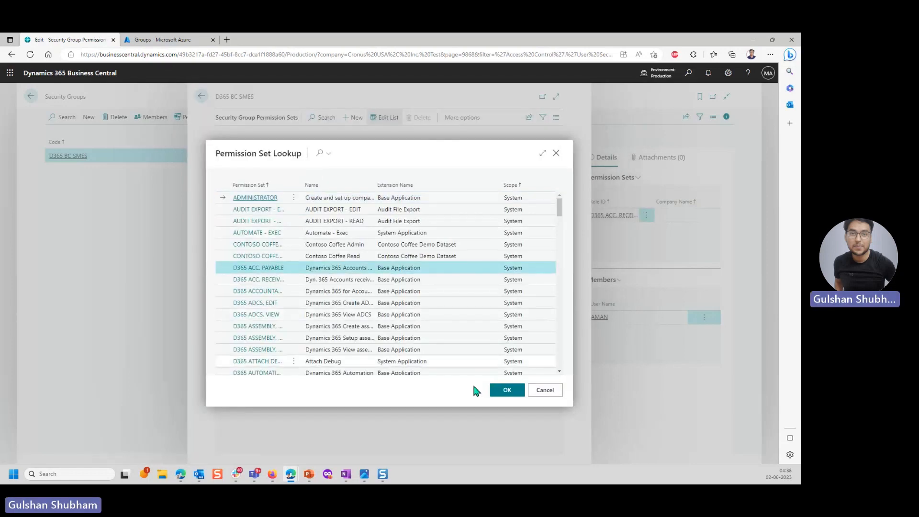
pyautogui.click(507, 390)
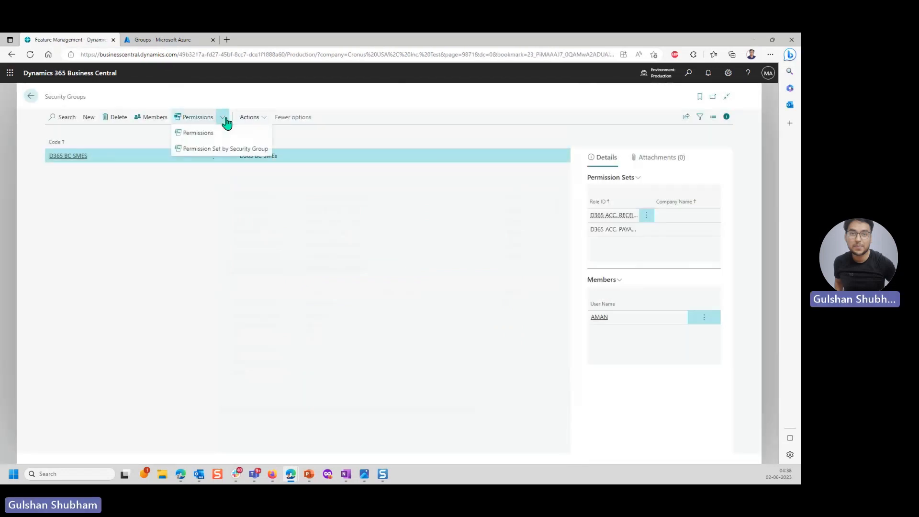
pyautogui.moveTo(208, 153)
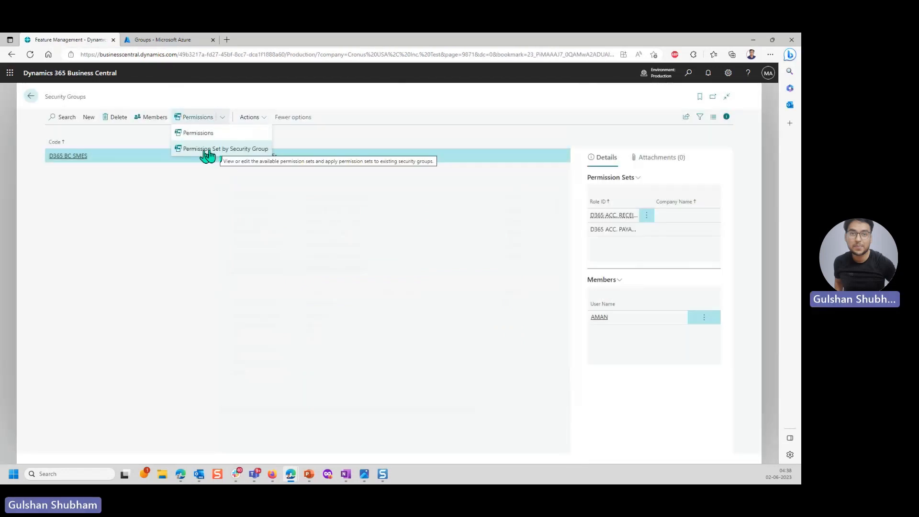
# - Grant D365 BC SMES Export Report Excel and FEATURE MGT. - ADMIN in the Permission Set by Security Group matrix
pyautogui.click(221, 148)
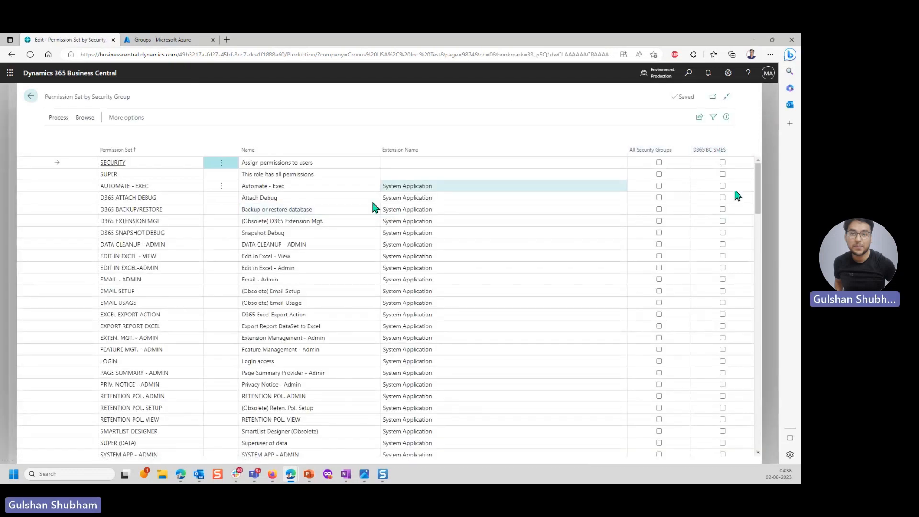
pyautogui.click(721, 326)
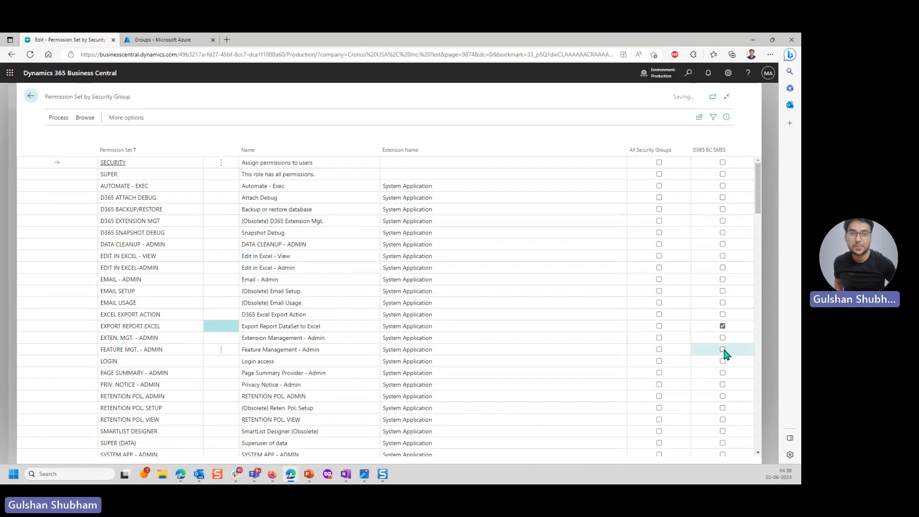
pyautogui.click(722, 349)
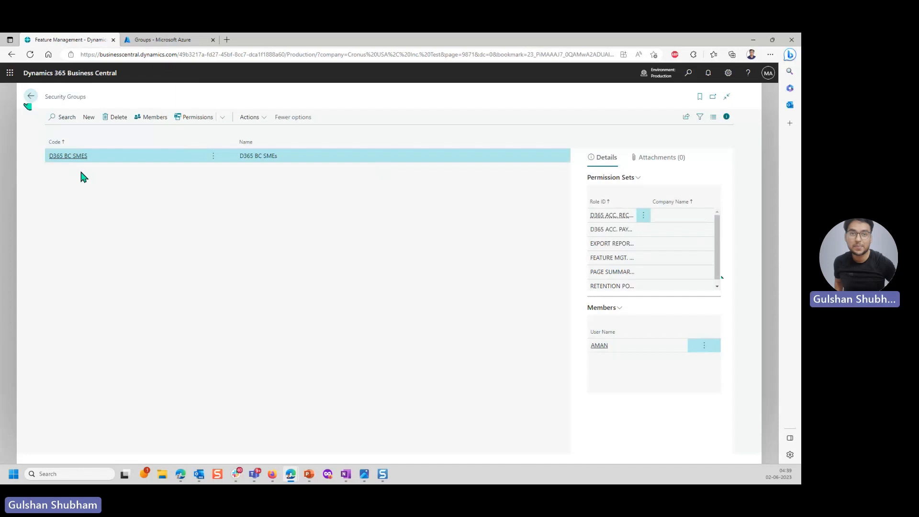
pyautogui.moveTo(50, 90)
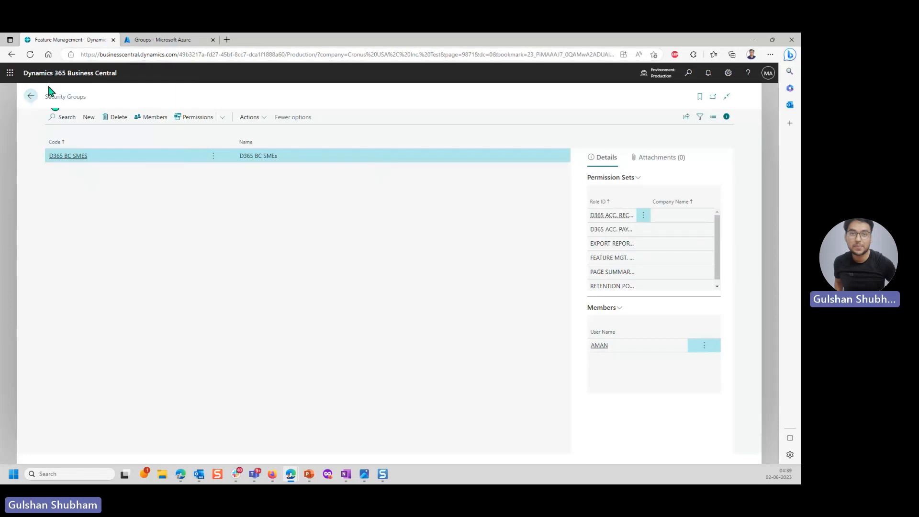
pyautogui.moveTo(139, 43)
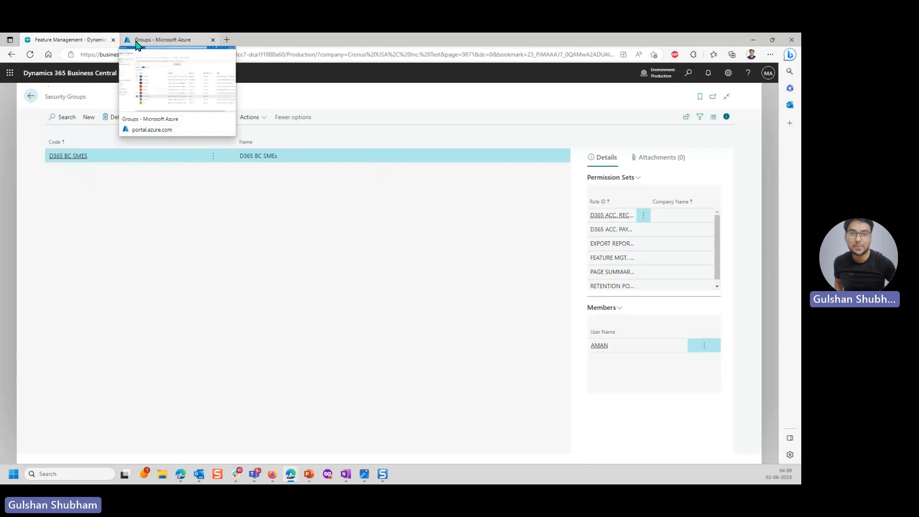
# - Move between browser tabs to bring the Contoso Microsoft 365 admin center home page forward
pyautogui.click(167, 40)
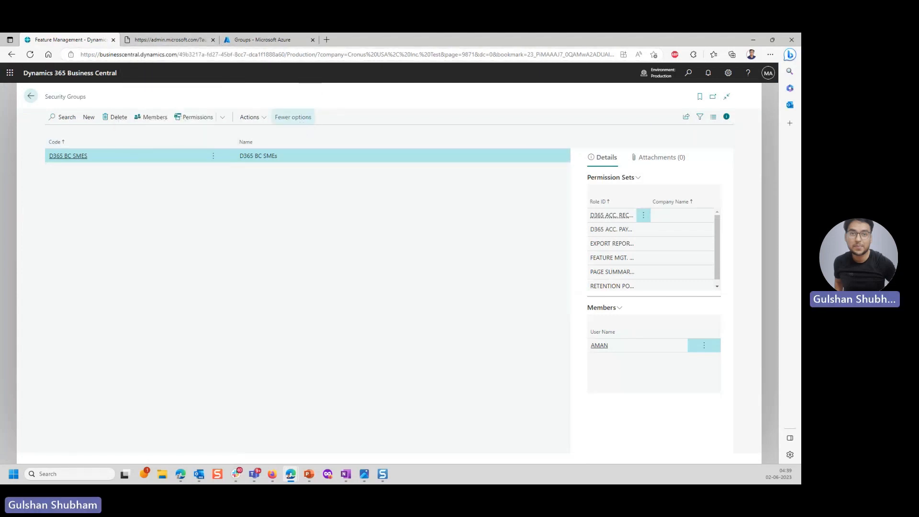
pyautogui.click(167, 40)
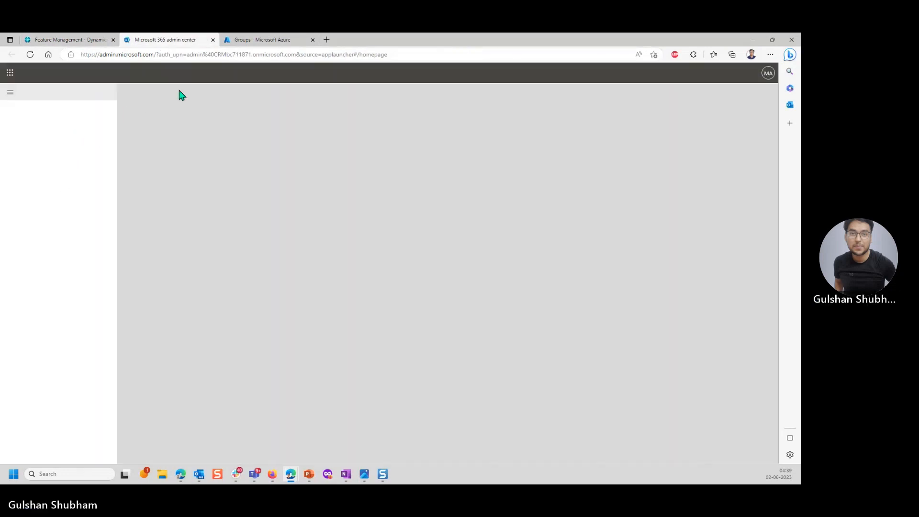
pyautogui.click(269, 39)
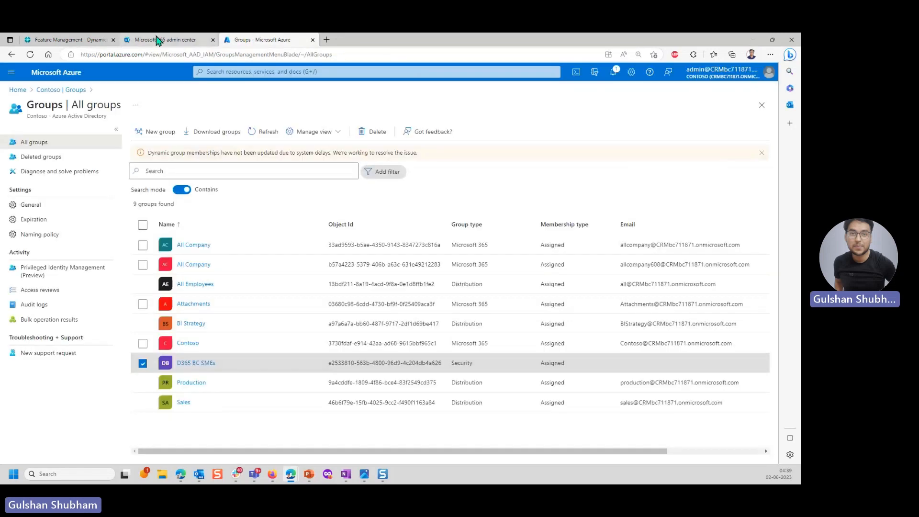
pyautogui.click(163, 39)
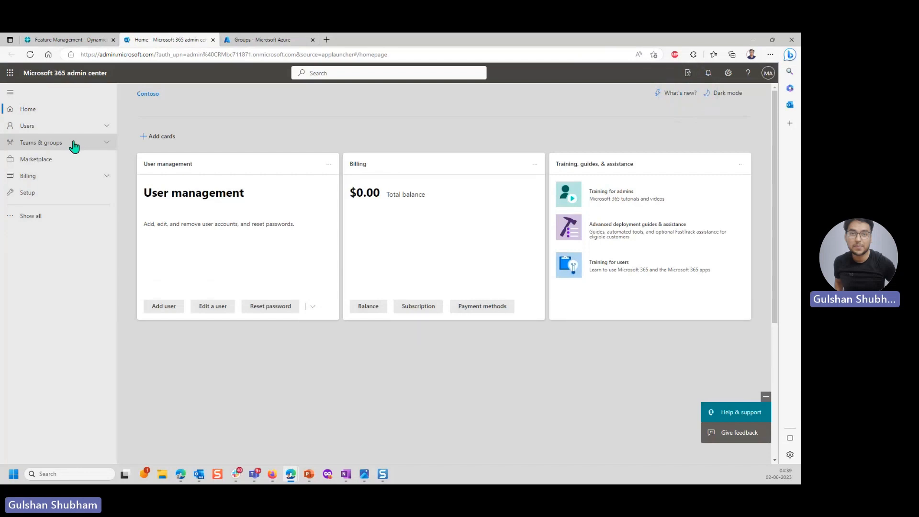
# - Filter Active teams & groups to the Security category, showing D365 BC SMES
pyautogui.click(41, 143)
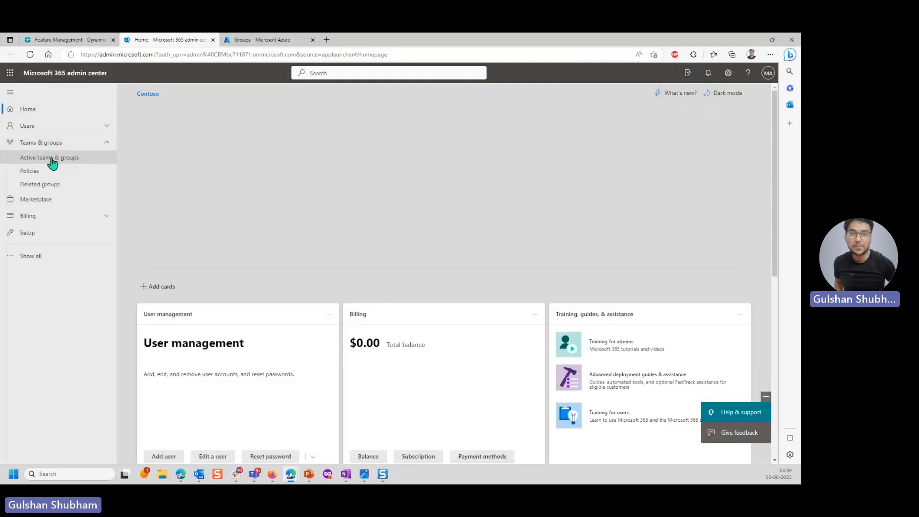
pyautogui.click(50, 157)
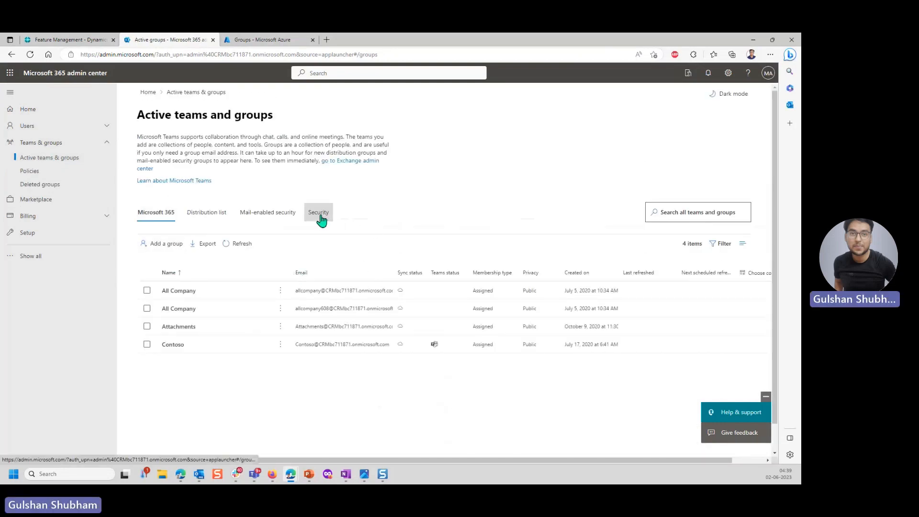
pyautogui.click(318, 212)
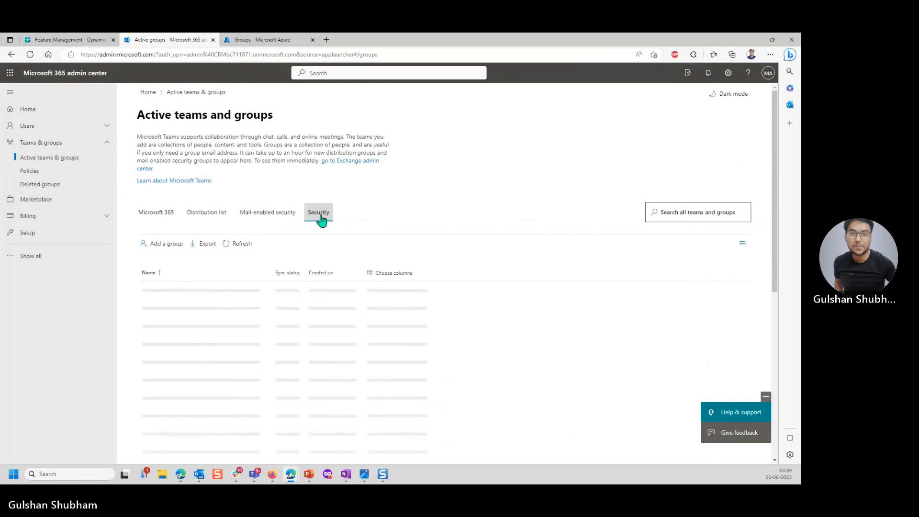
pyautogui.click(319, 212)
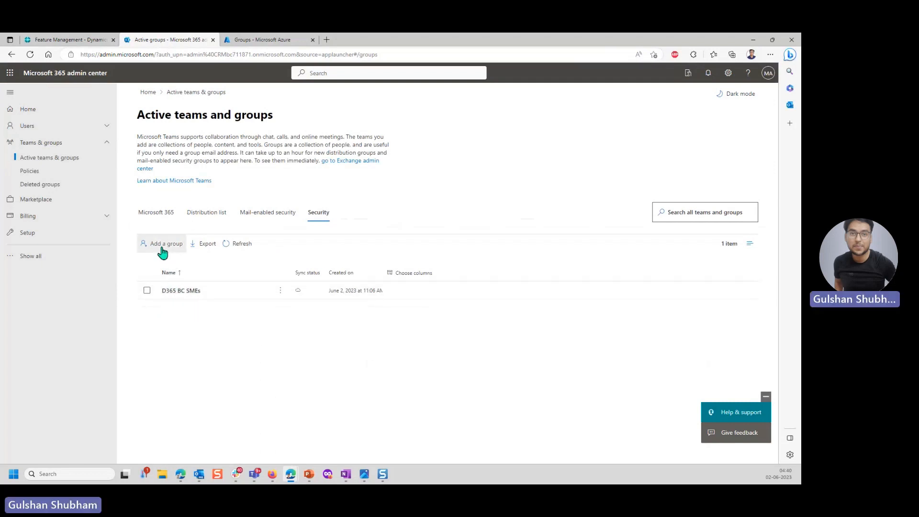
pyautogui.moveTo(163, 250)
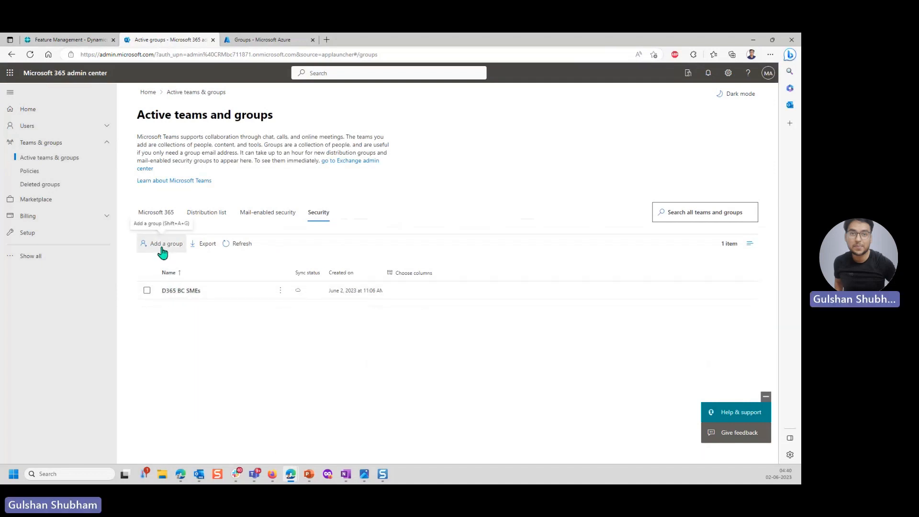
# - Run the Add a group wizard to create security group Finance, described Finance Users
pyautogui.click(165, 244)
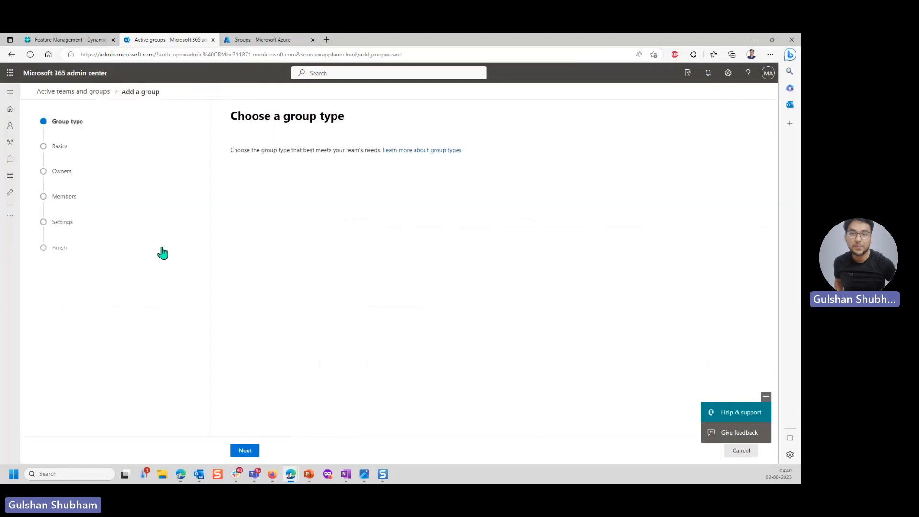
pyautogui.moveTo(151, 296)
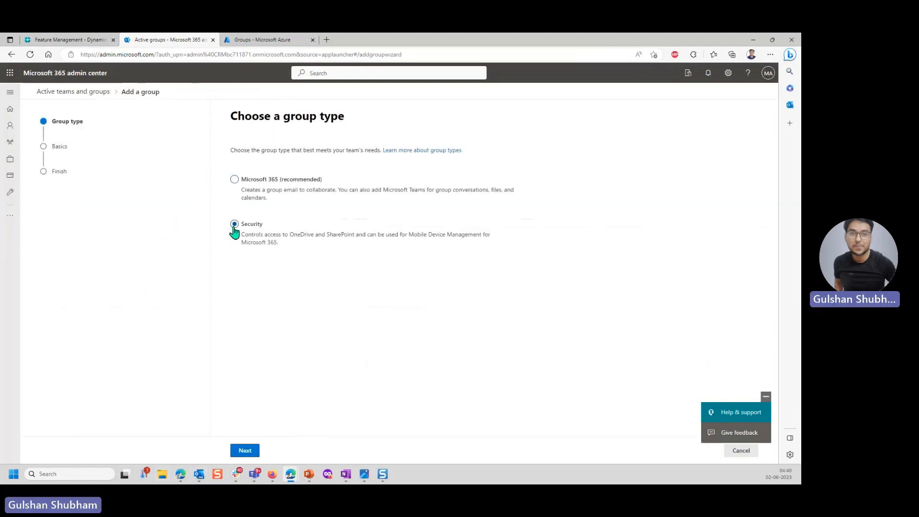
pyautogui.click(245, 450)
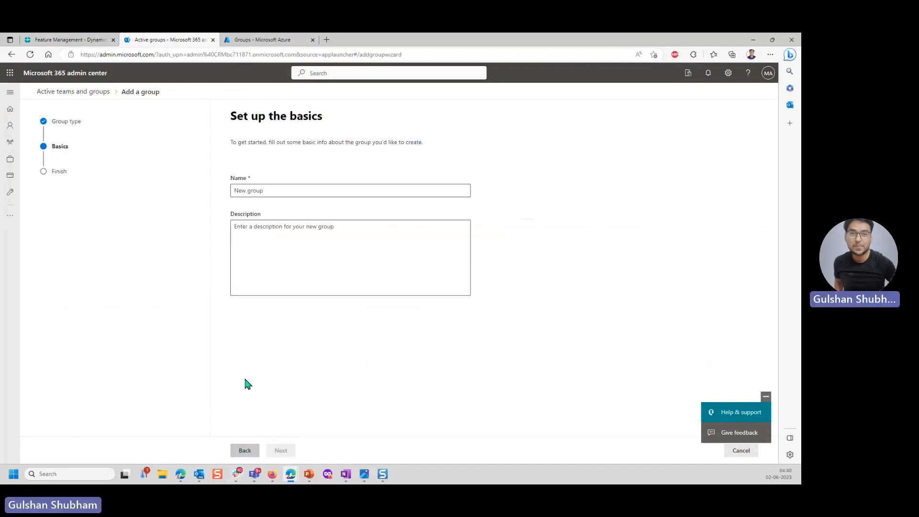
pyautogui.click(350, 190)
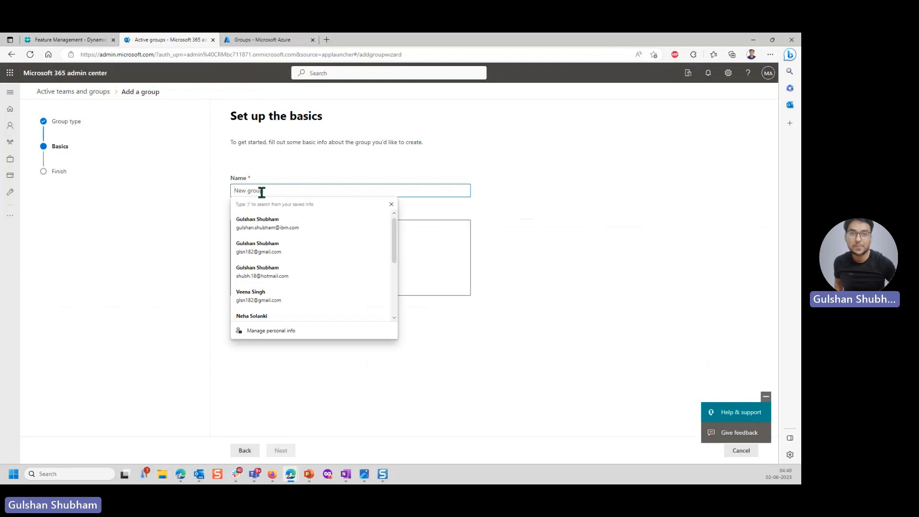
pyautogui.write('Finance')
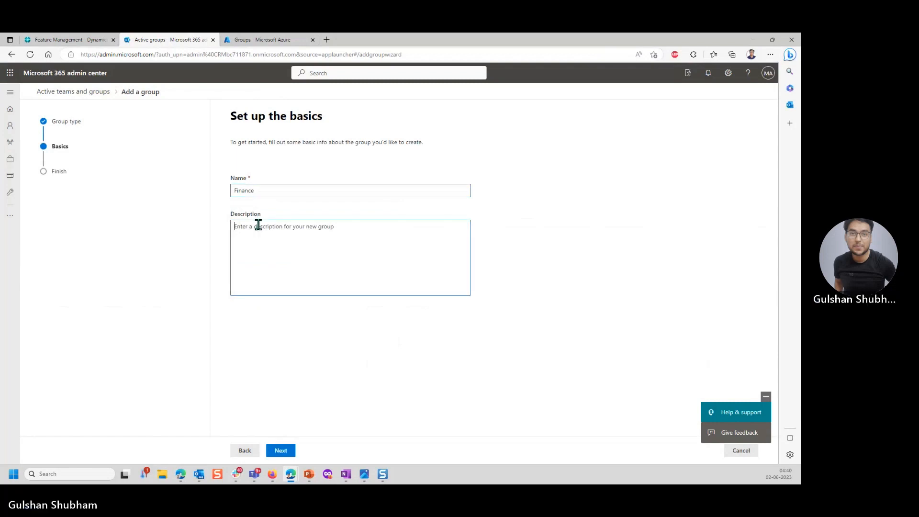
pyautogui.write('Finance')
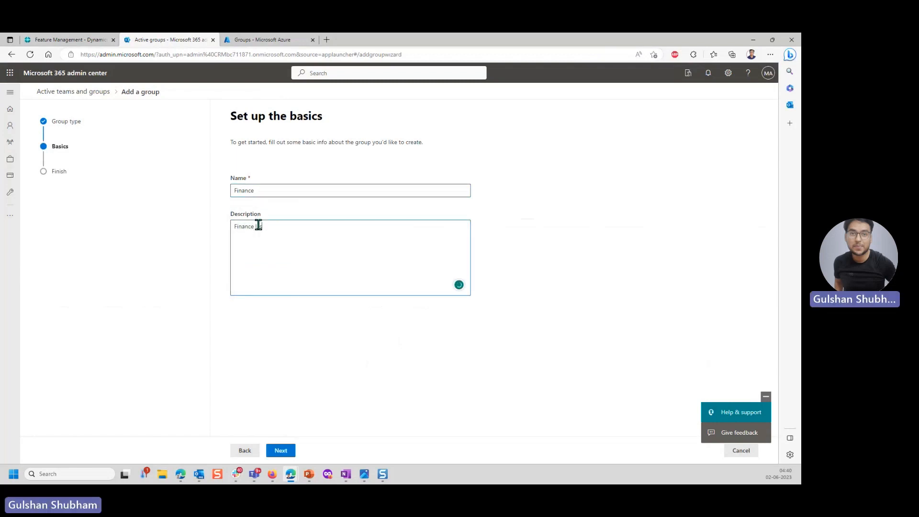
pyautogui.click(281, 450)
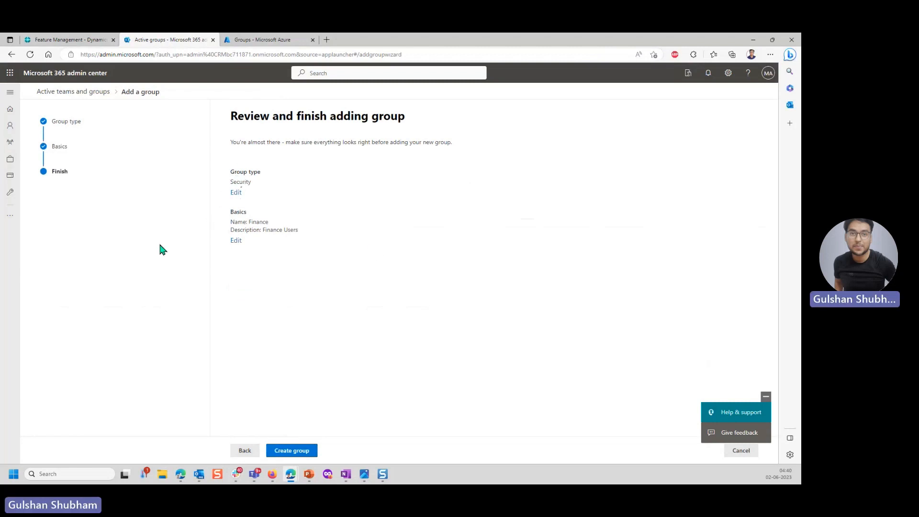
pyautogui.moveTo(237, 142); pyautogui.dragTo(315, 141)
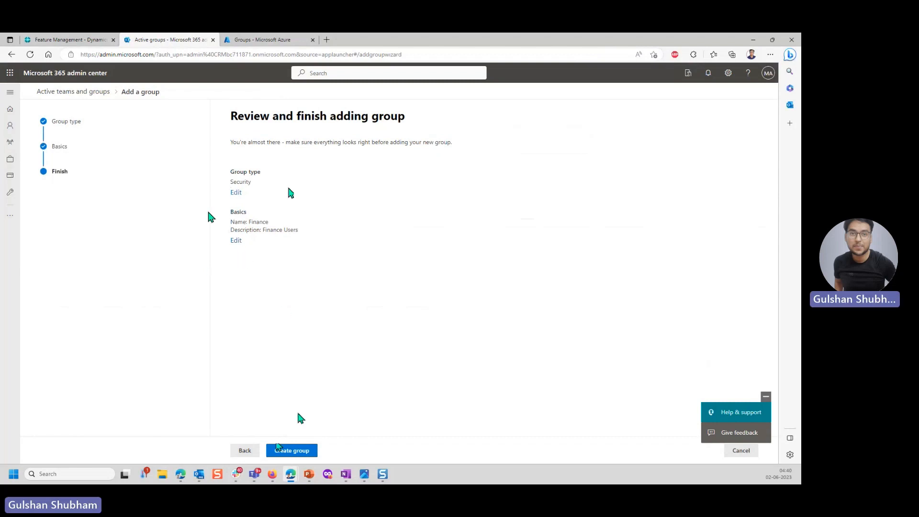
pyautogui.click(291, 449)
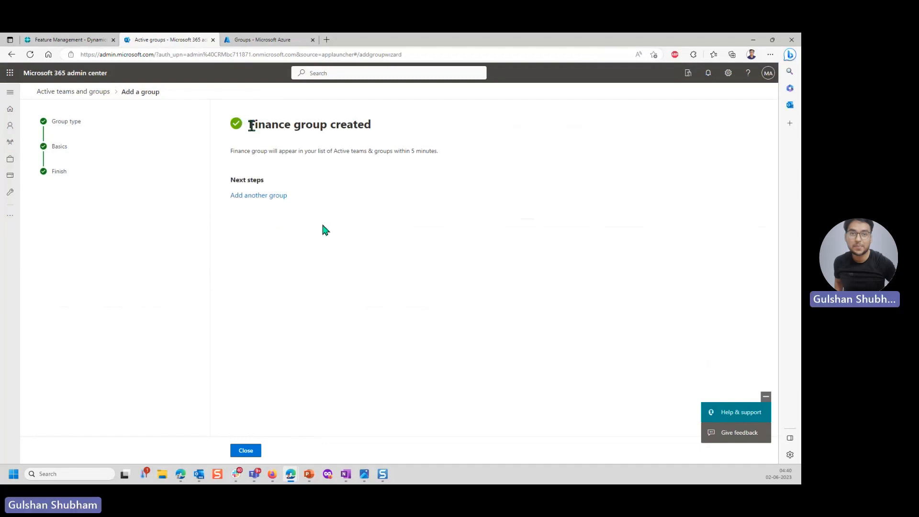
pyautogui.click(245, 451)
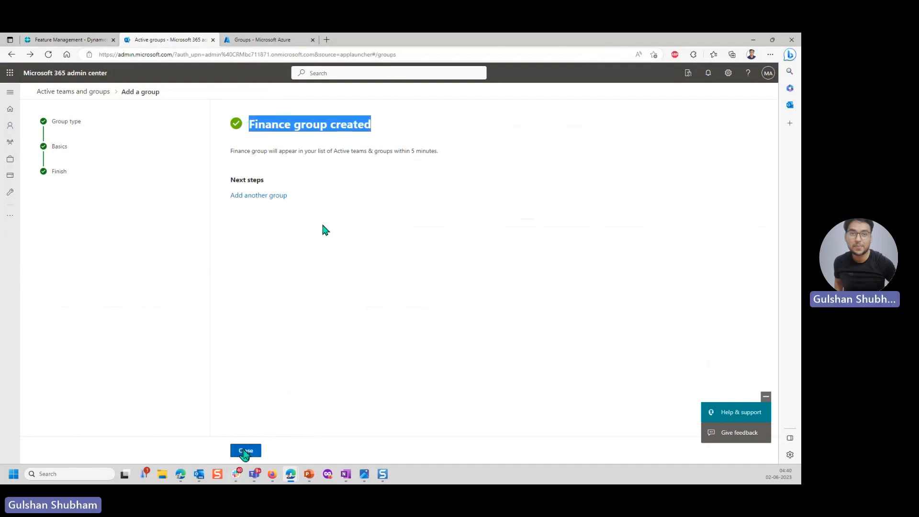
# - Close the wizard and open the Finance group's full Members pane, currently empty
pyautogui.click(245, 450)
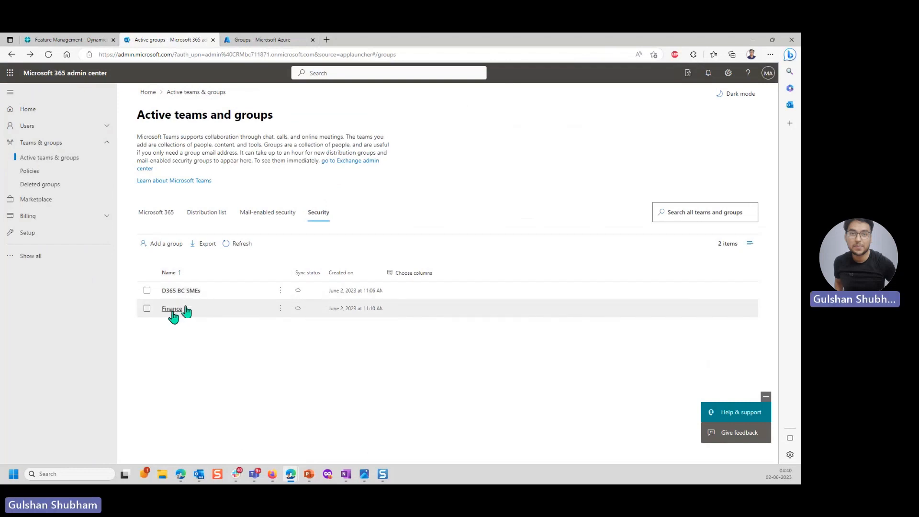
pyautogui.click(171, 308)
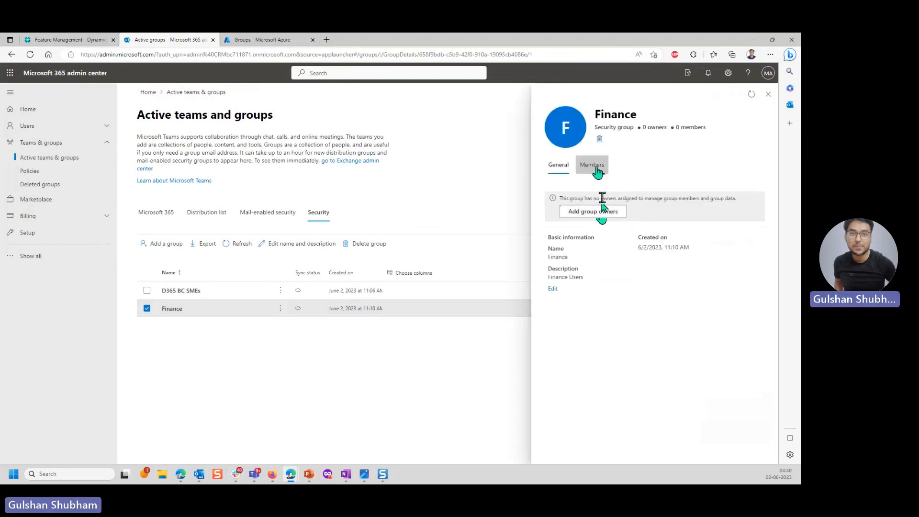
pyautogui.click(592, 164)
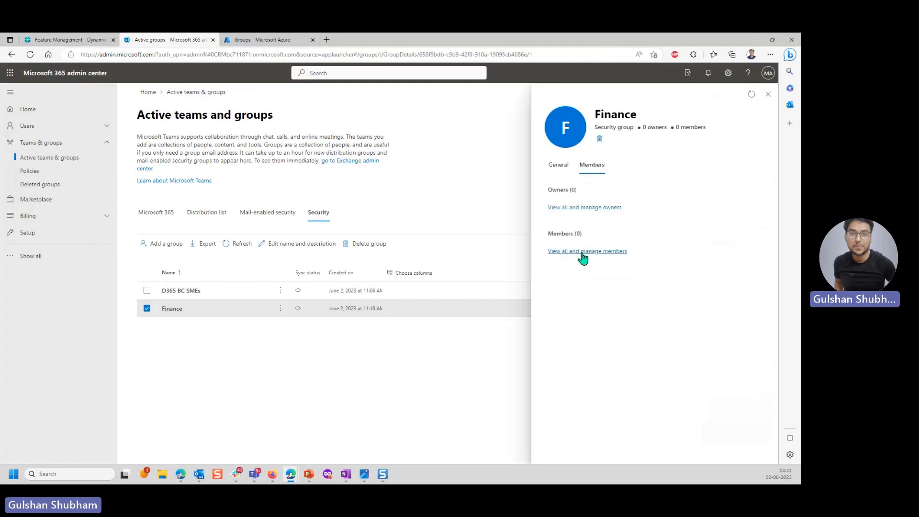
pyautogui.click(587, 251)
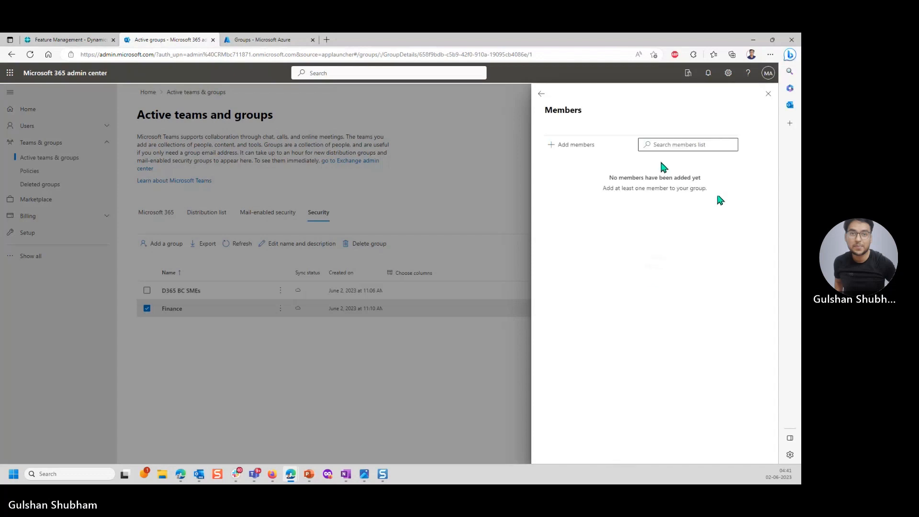
pyautogui.moveTo(563, 150)
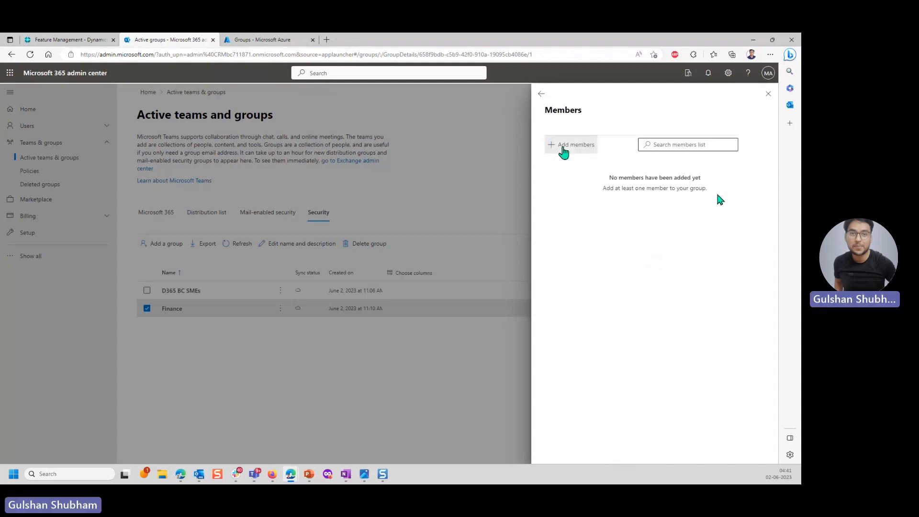
pyautogui.click(570, 144)
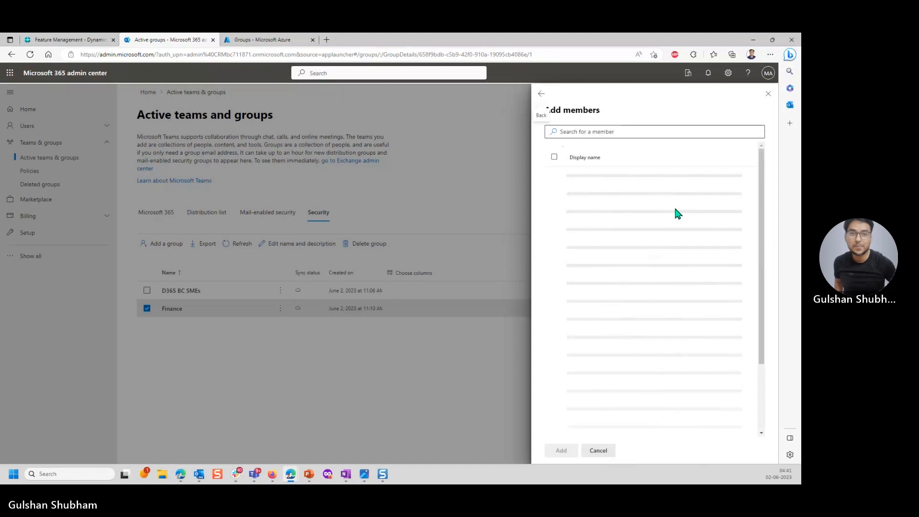
pyautogui.moveTo(678, 218)
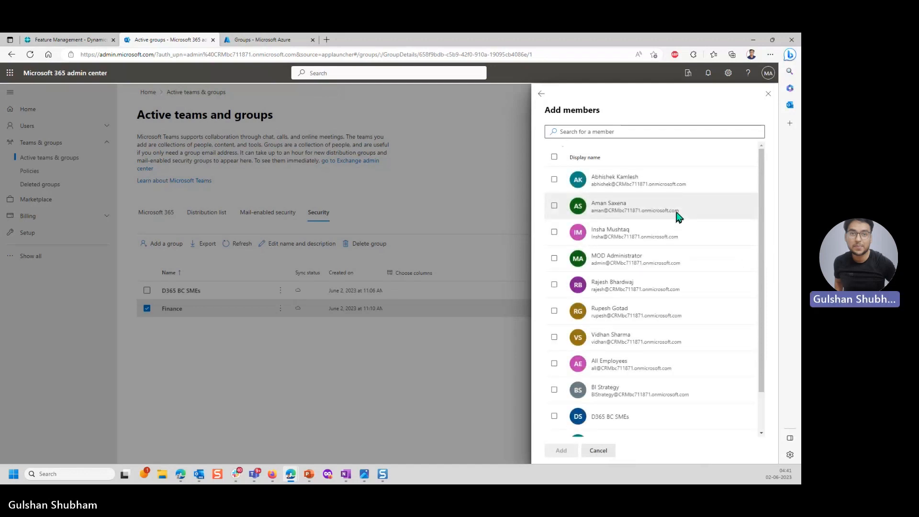
pyautogui.moveTo(624, 191)
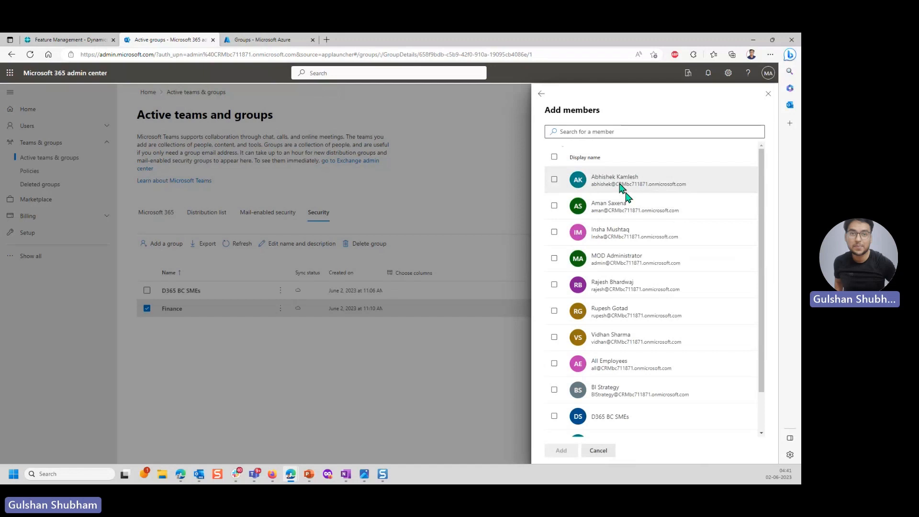
pyautogui.click(553, 179)
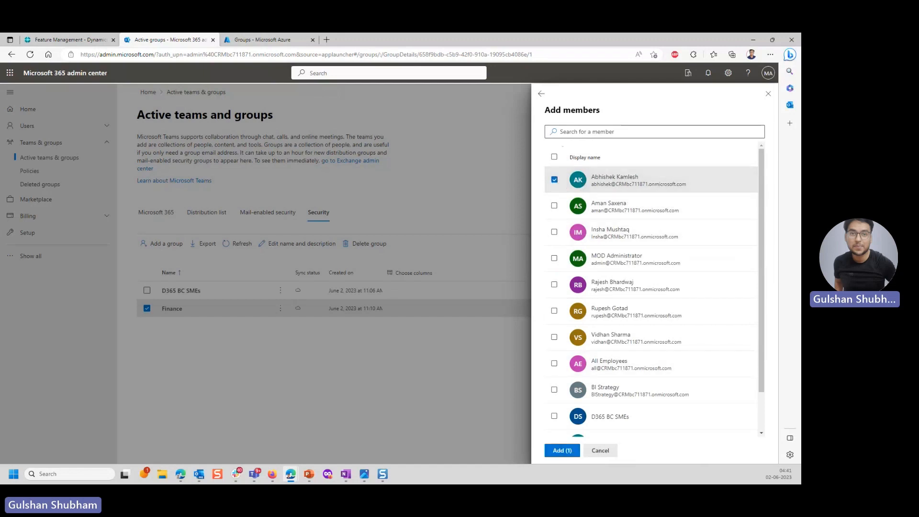
pyautogui.click(562, 450)
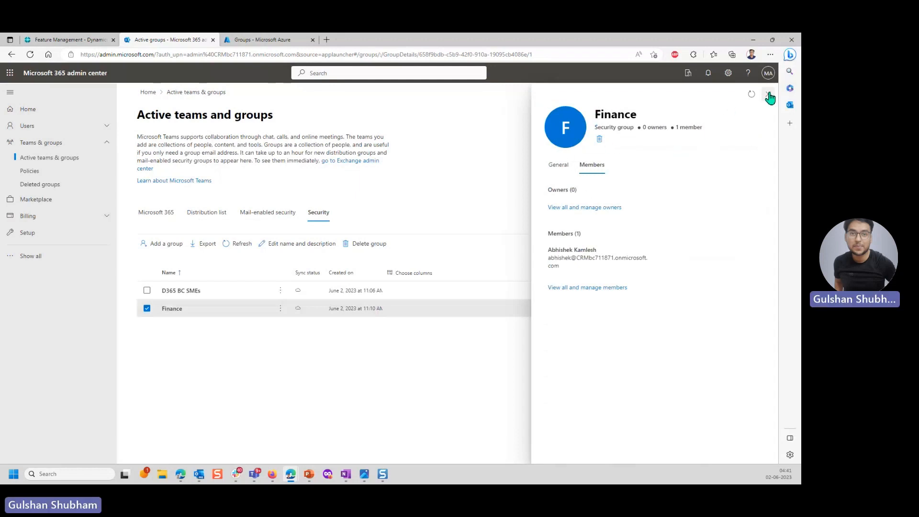
# - Reopen Finance to confirm its single member, then return to the Azure portal's All groups tab
pyautogui.click(764, 93)
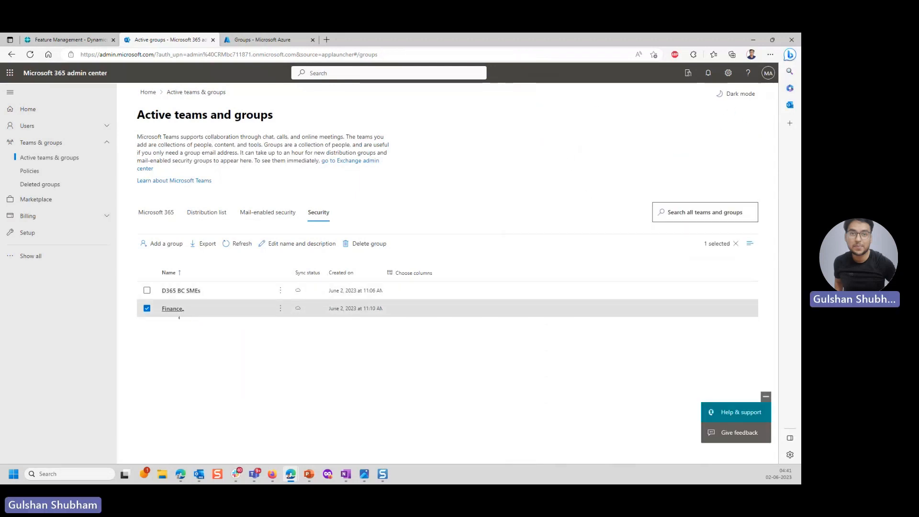
pyautogui.click(171, 308)
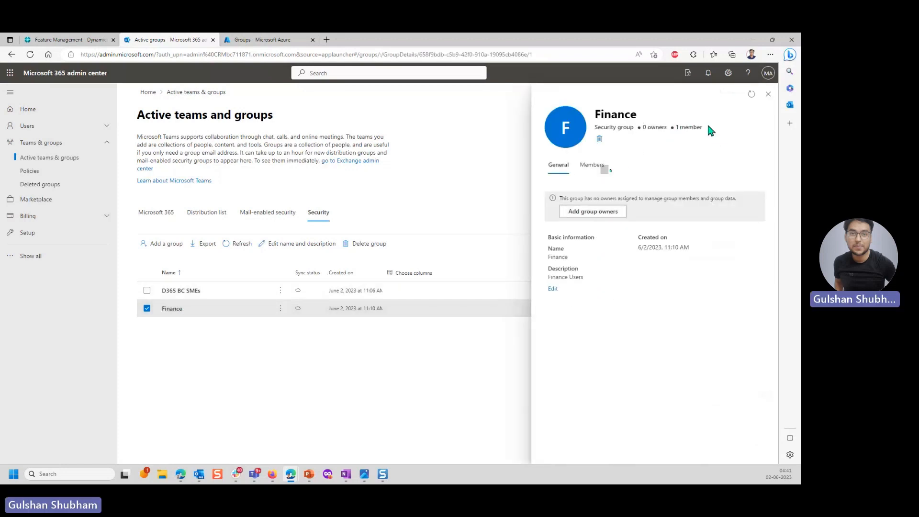
pyautogui.click(592, 165)
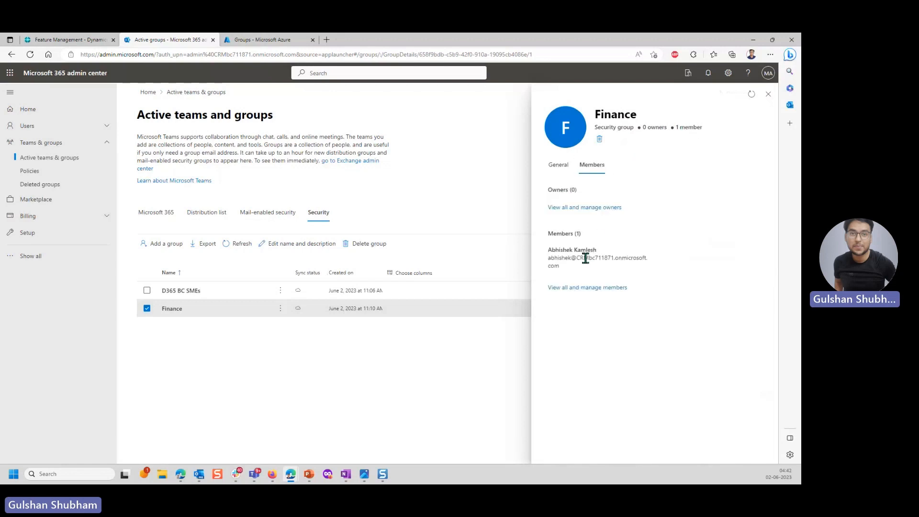
pyautogui.doubleClick(584, 258)
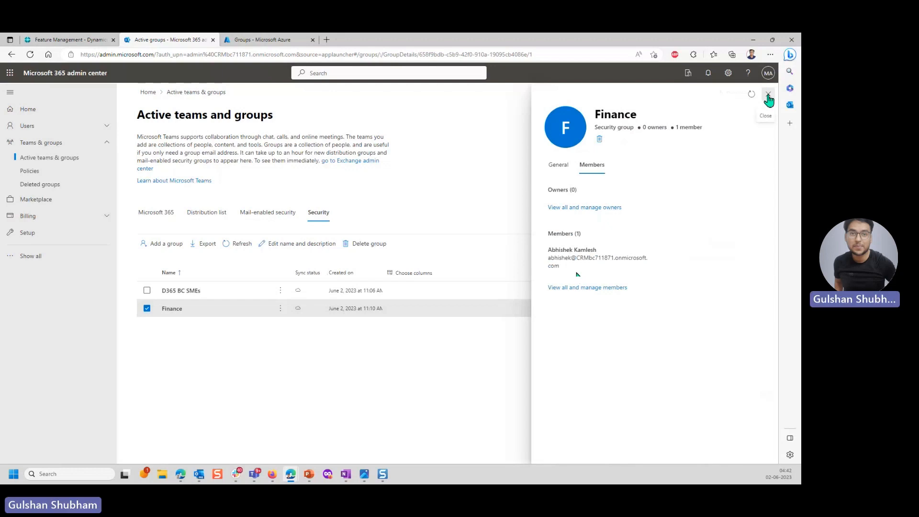
pyautogui.click(767, 95)
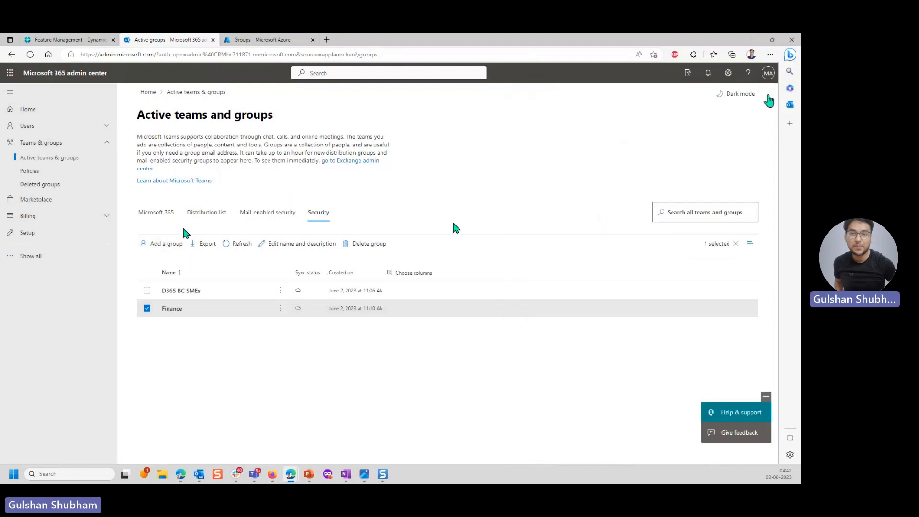
pyautogui.click(267, 40)
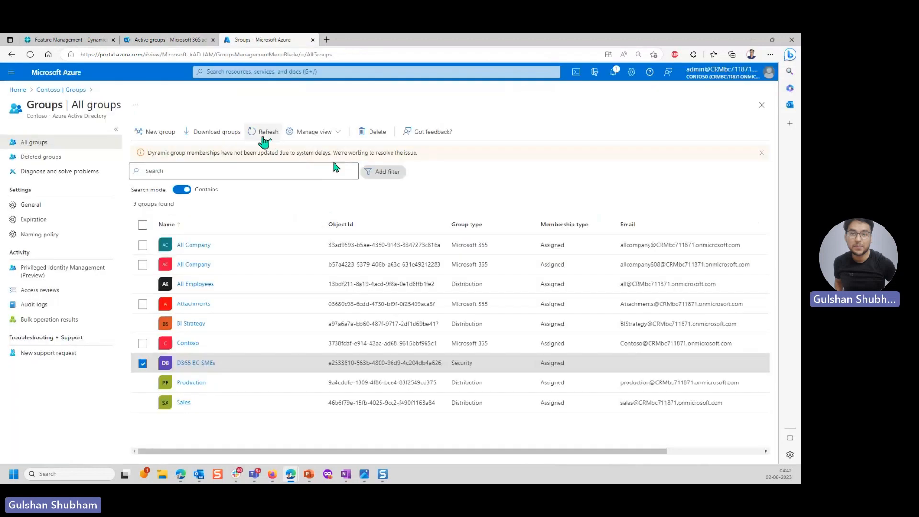
# - Refresh the Azure group list to show Finance, then return to Business Central's Security Groups page
pyautogui.click(263, 131)
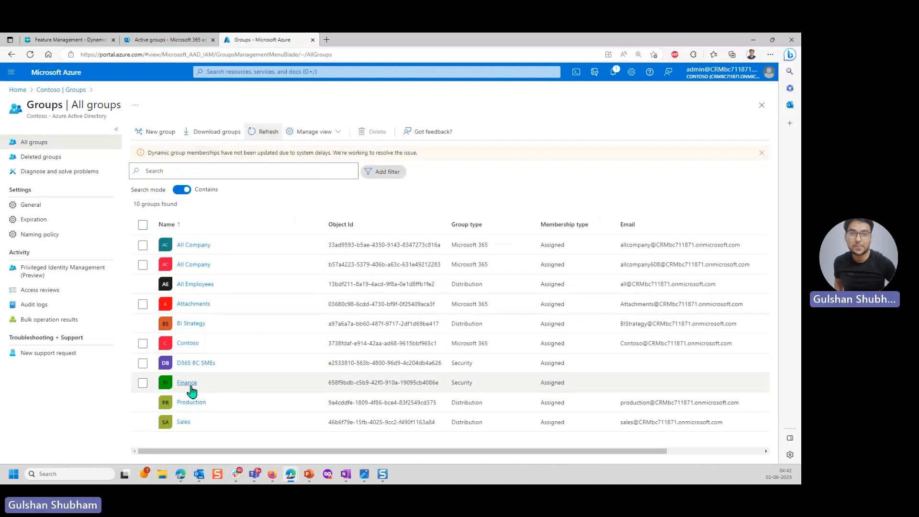
pyautogui.click(71, 39)
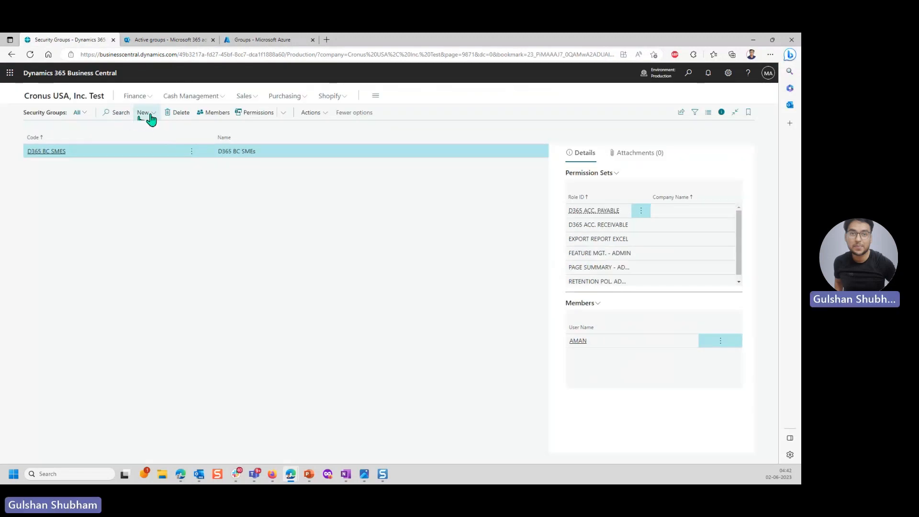
pyautogui.click(144, 112)
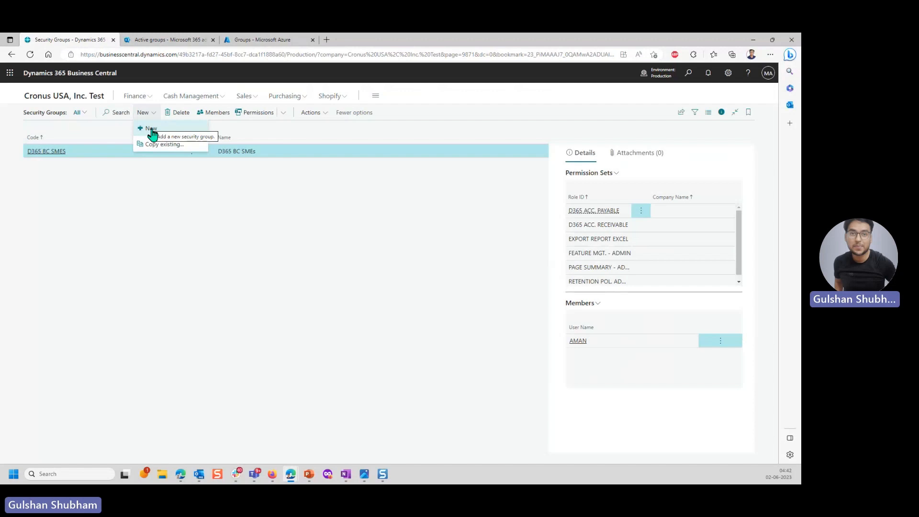
pyautogui.click(151, 128)
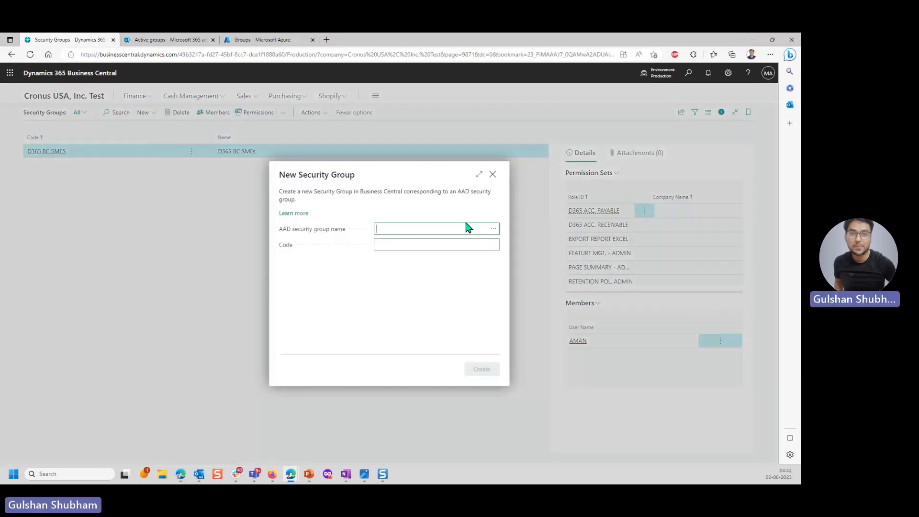
pyautogui.click(493, 228)
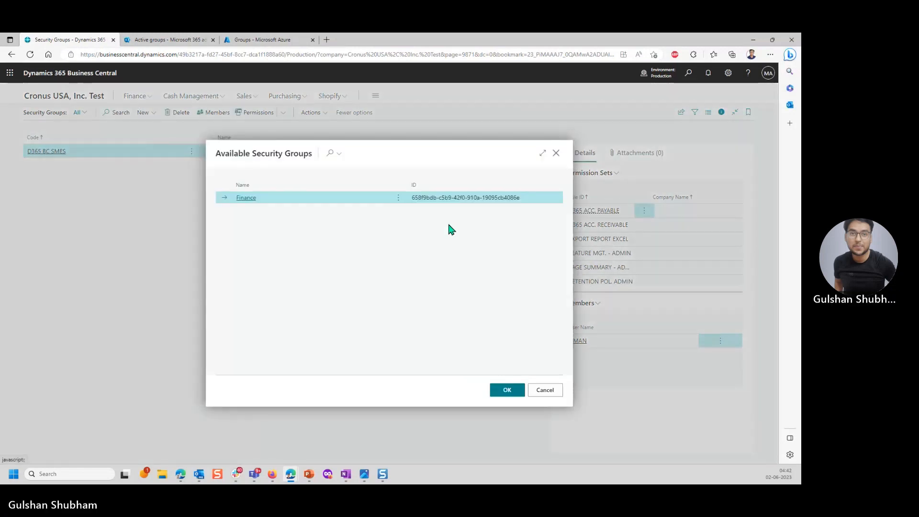
pyautogui.moveTo(311, 200)
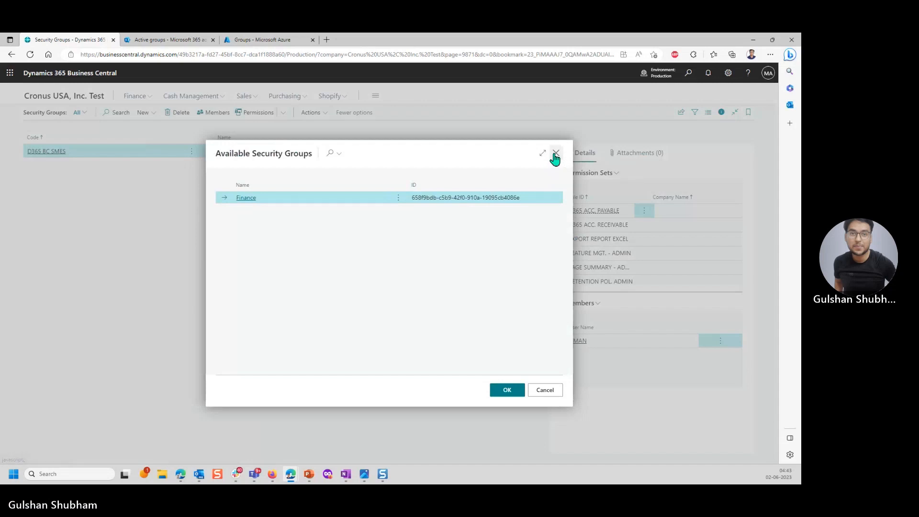
pyautogui.click(555, 153)
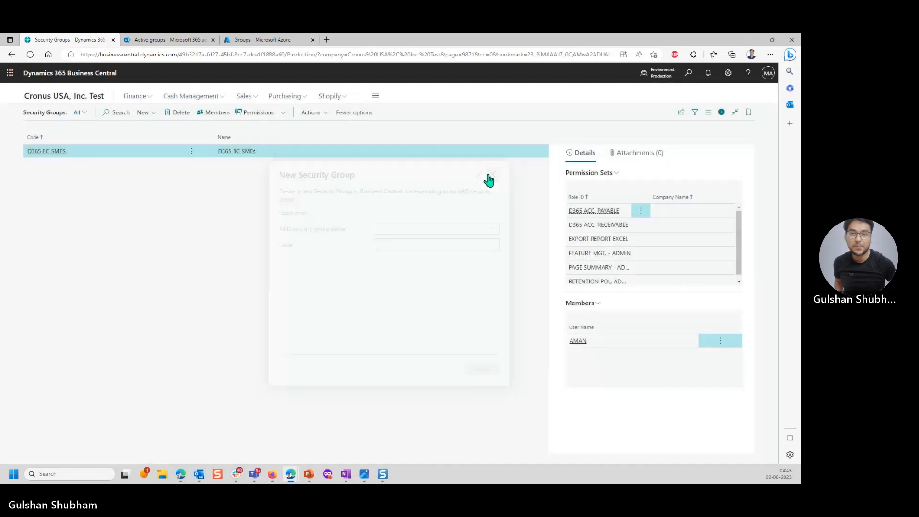
pyautogui.click(492, 177)
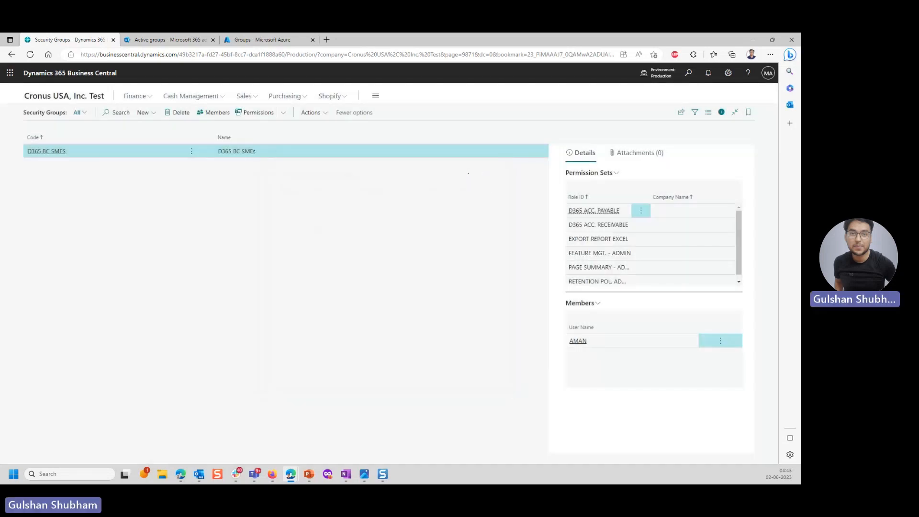